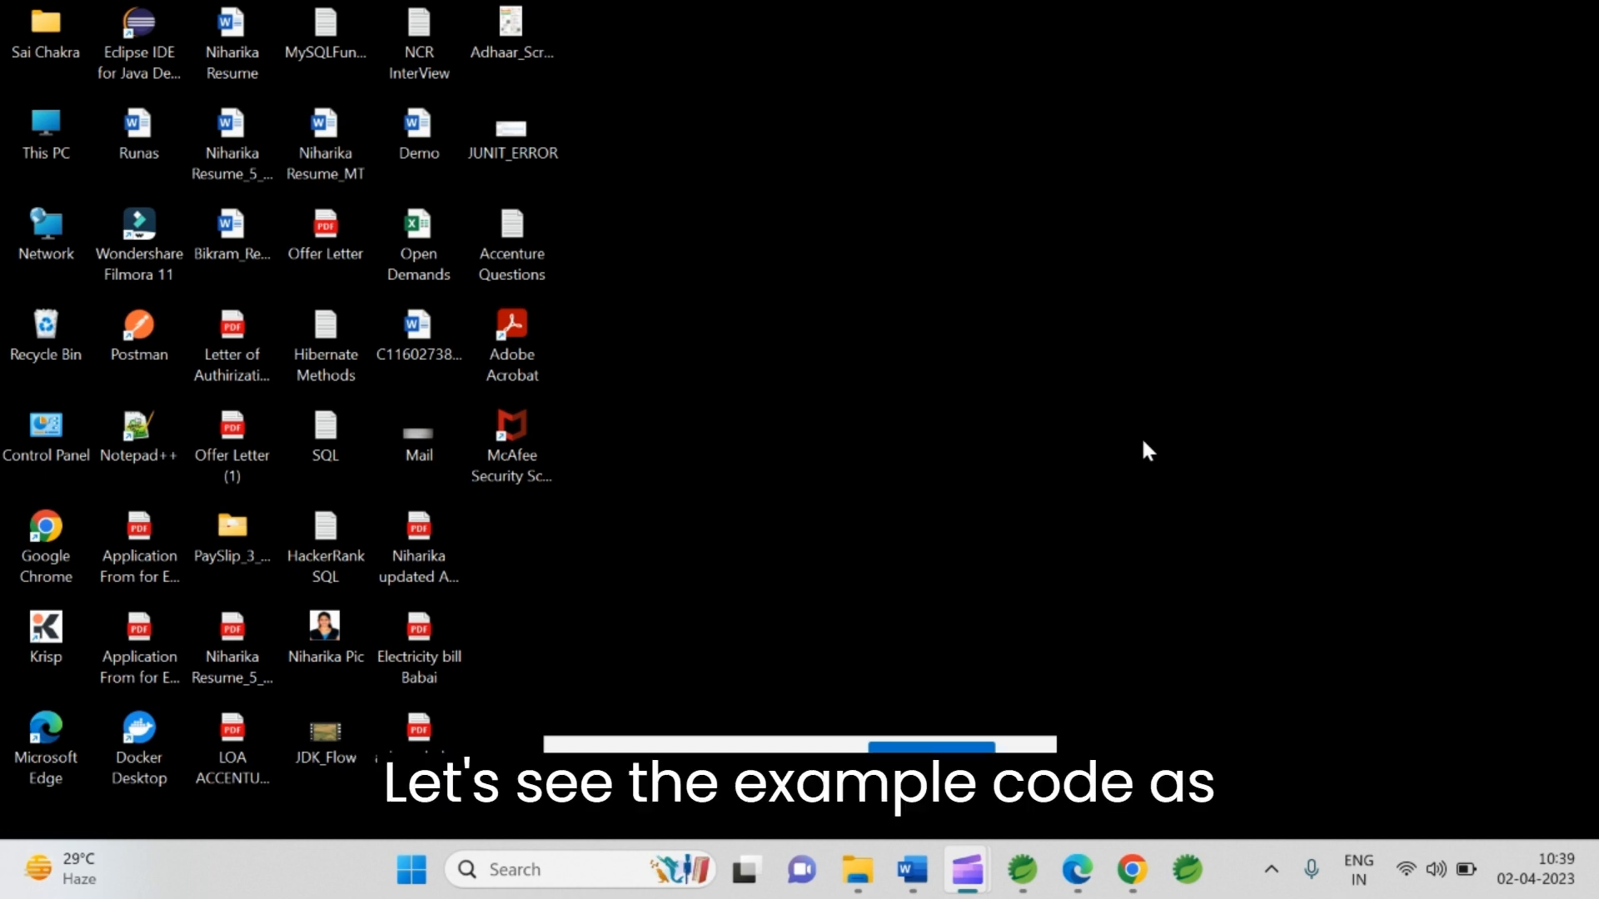
# Step: Restore the Spring Tool Suite 4 window from the taskbar showing BhimUpiEntity.java
pyautogui.click(1020, 869)
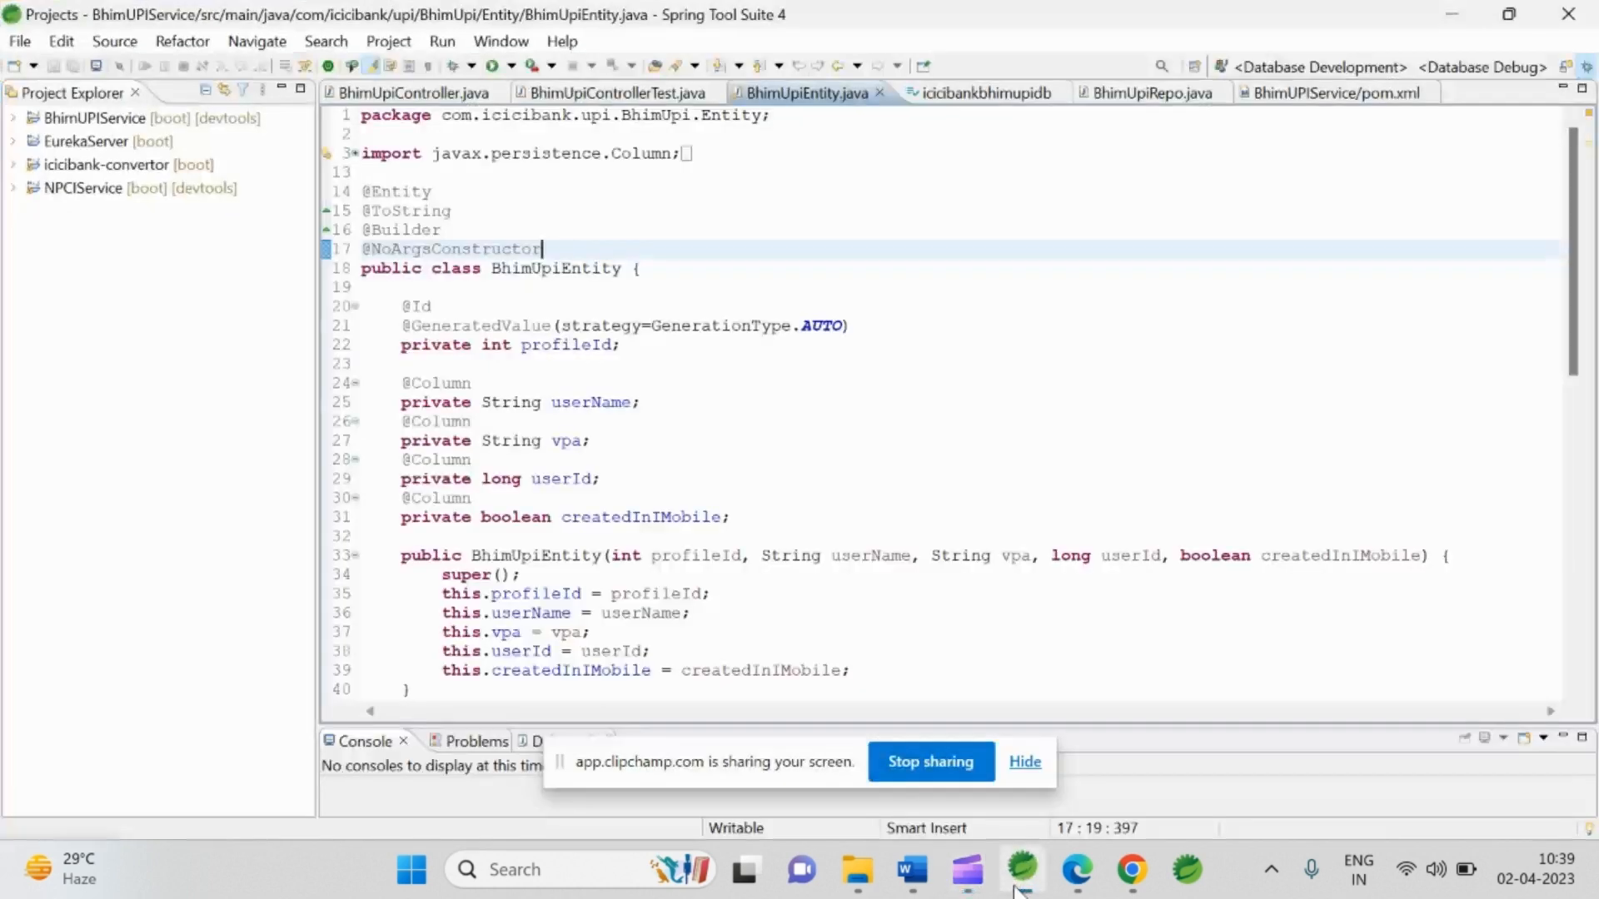
pyautogui.click(1024, 761)
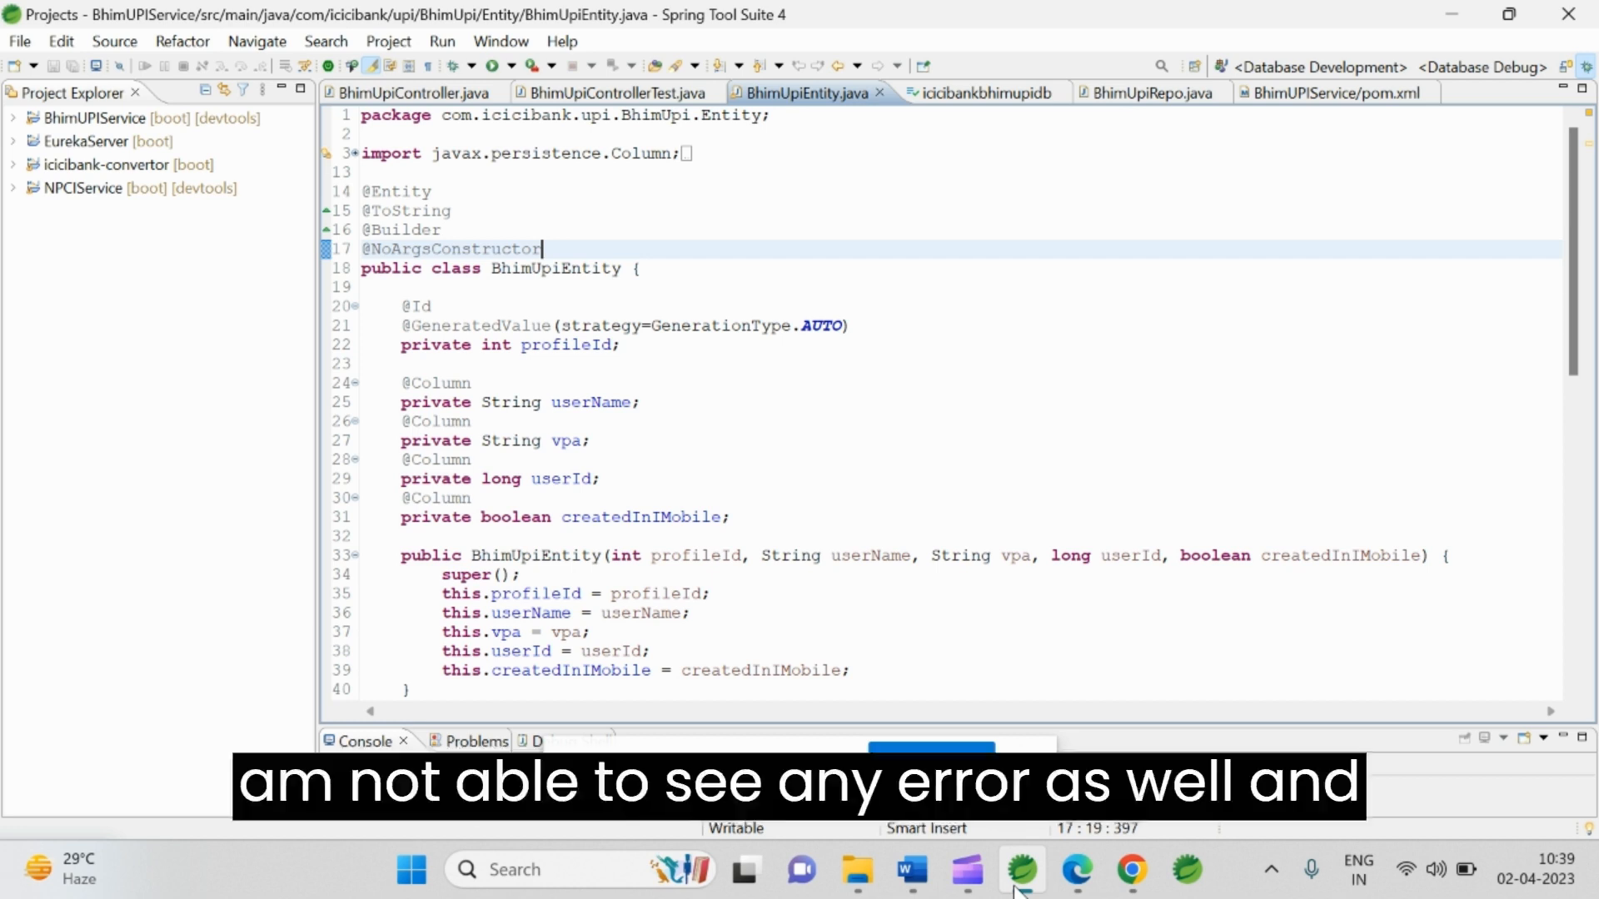
pyautogui.moveTo(1009, 838)
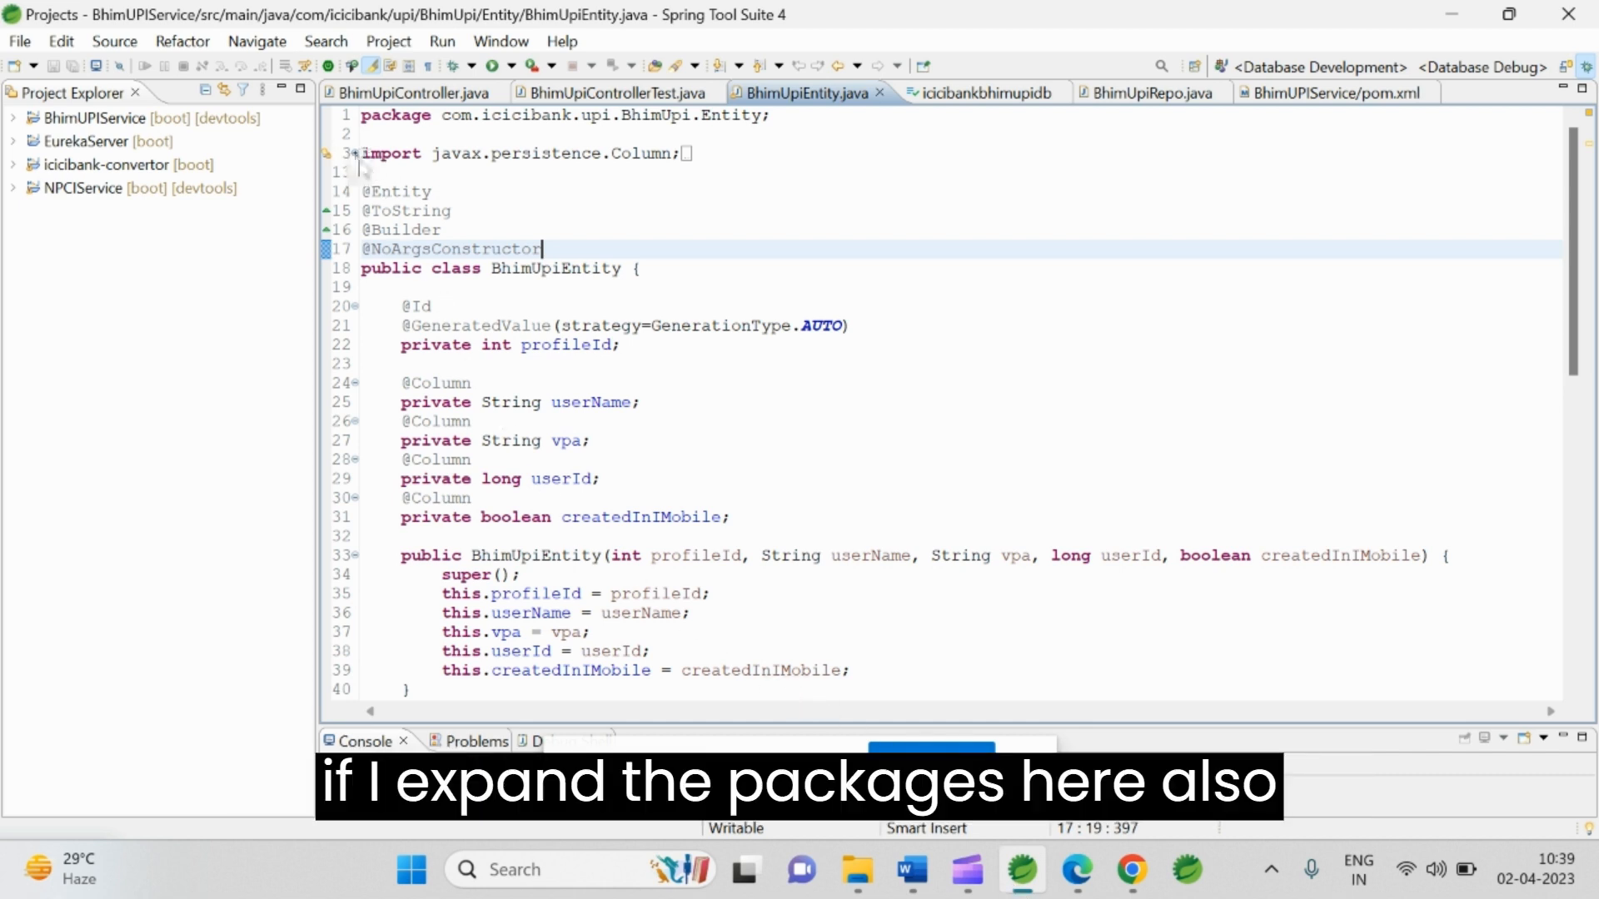
# Step: Expand the collapsed import block to reveal the javax.persistence and lombok imports
pyautogui.click(326, 153)
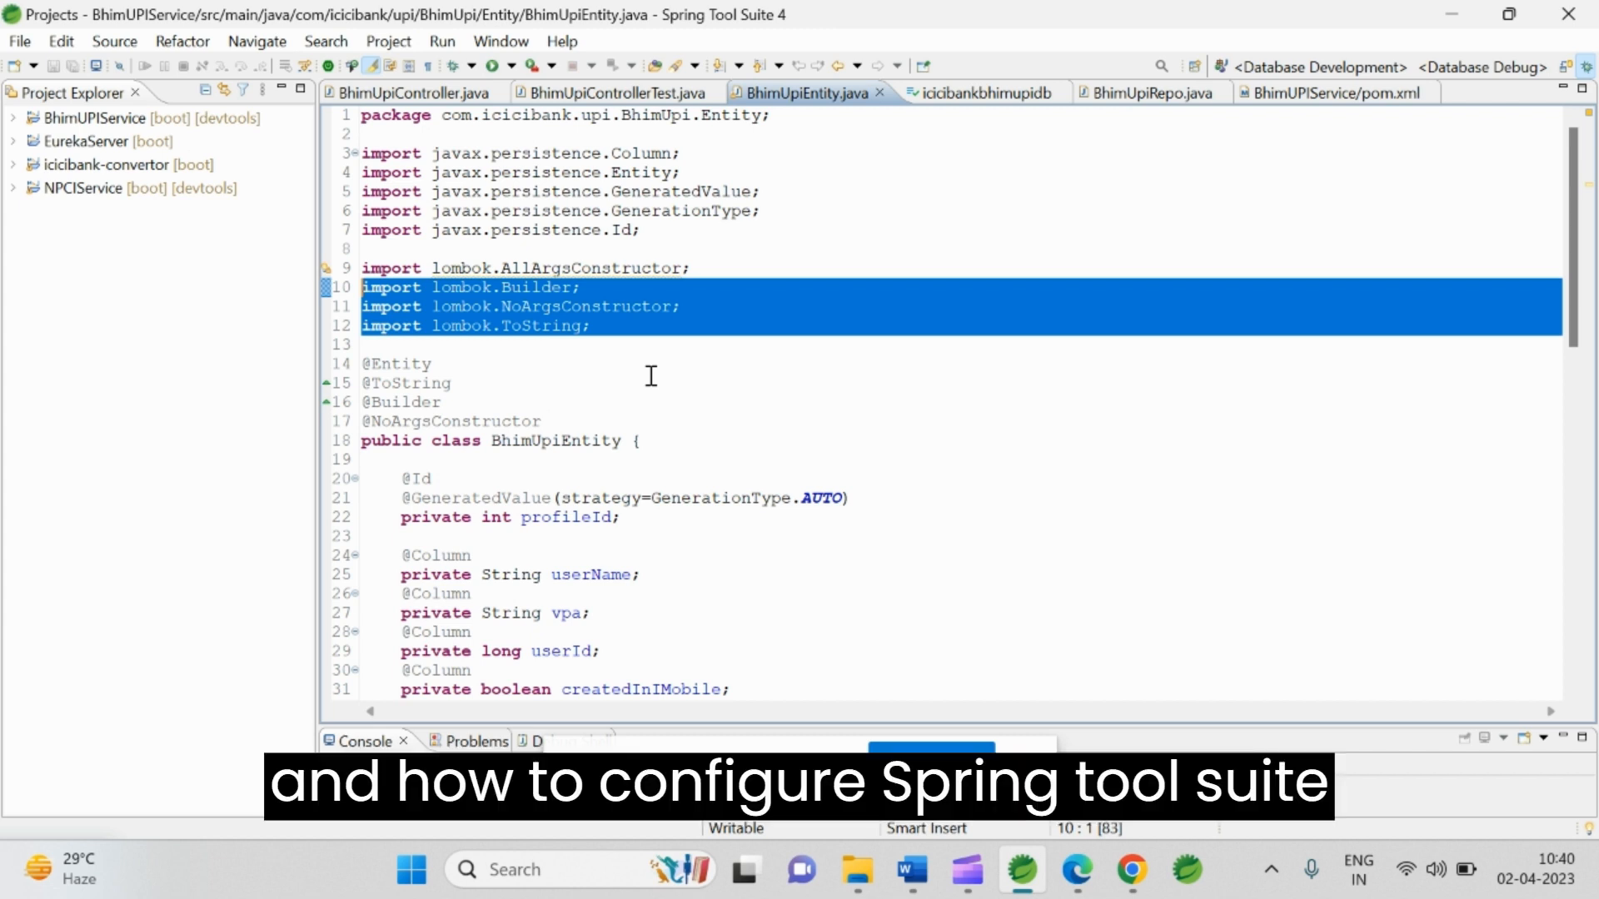
pyautogui.moveTo(658, 382)
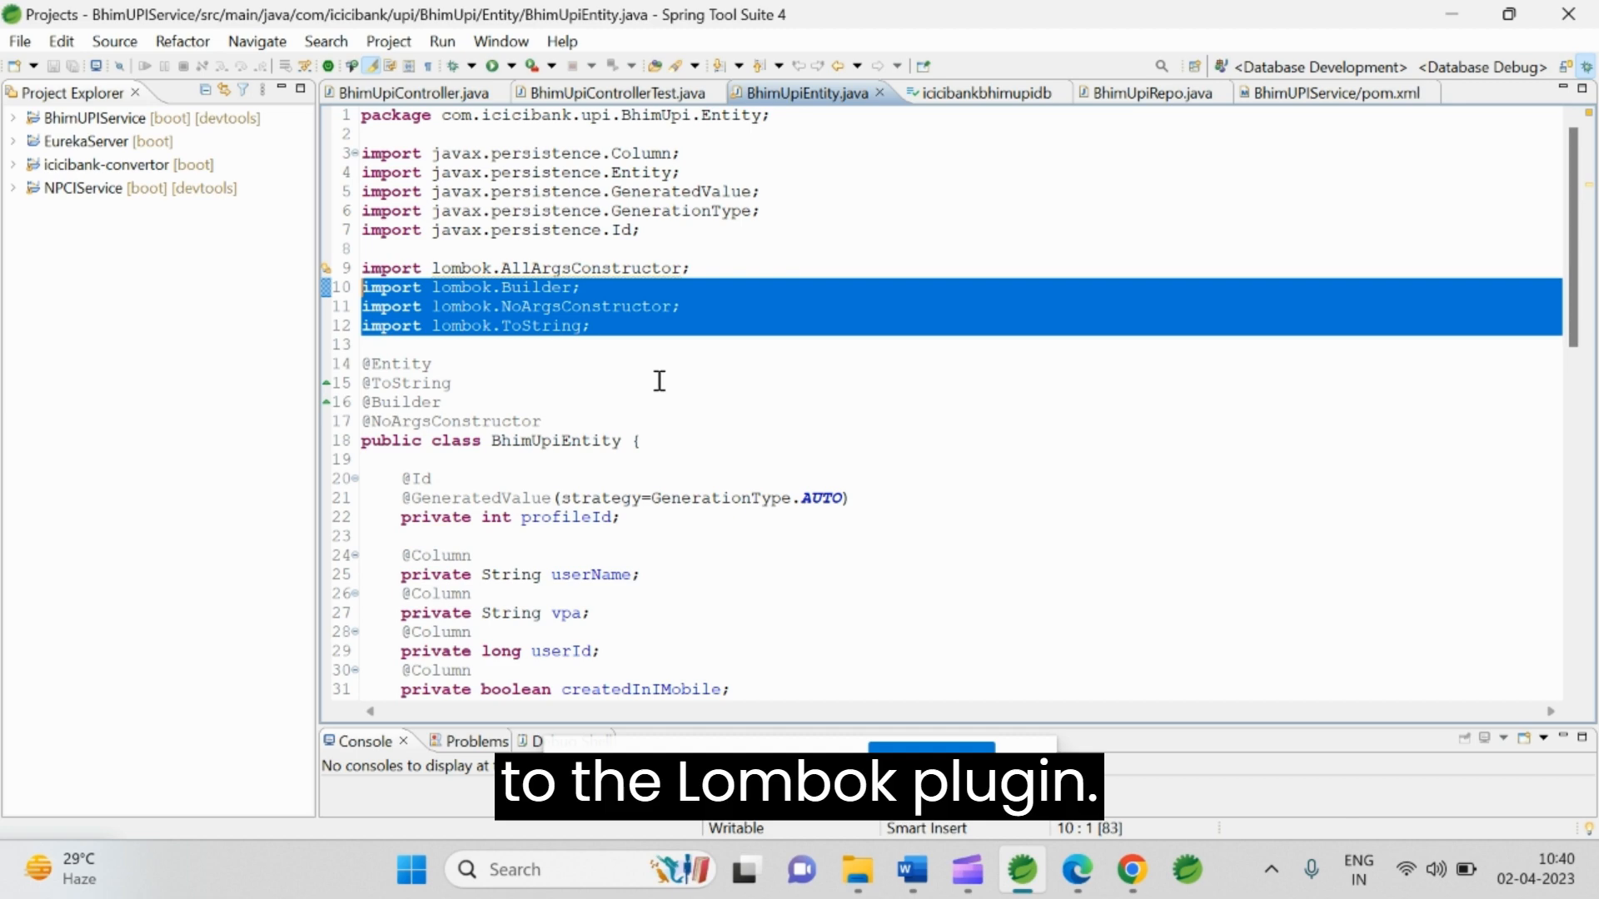
# Step: Start the Lombok 1.18.26 download in Edge, then cancel the duplicate lombok.jar download
pyautogui.click(909, 869)
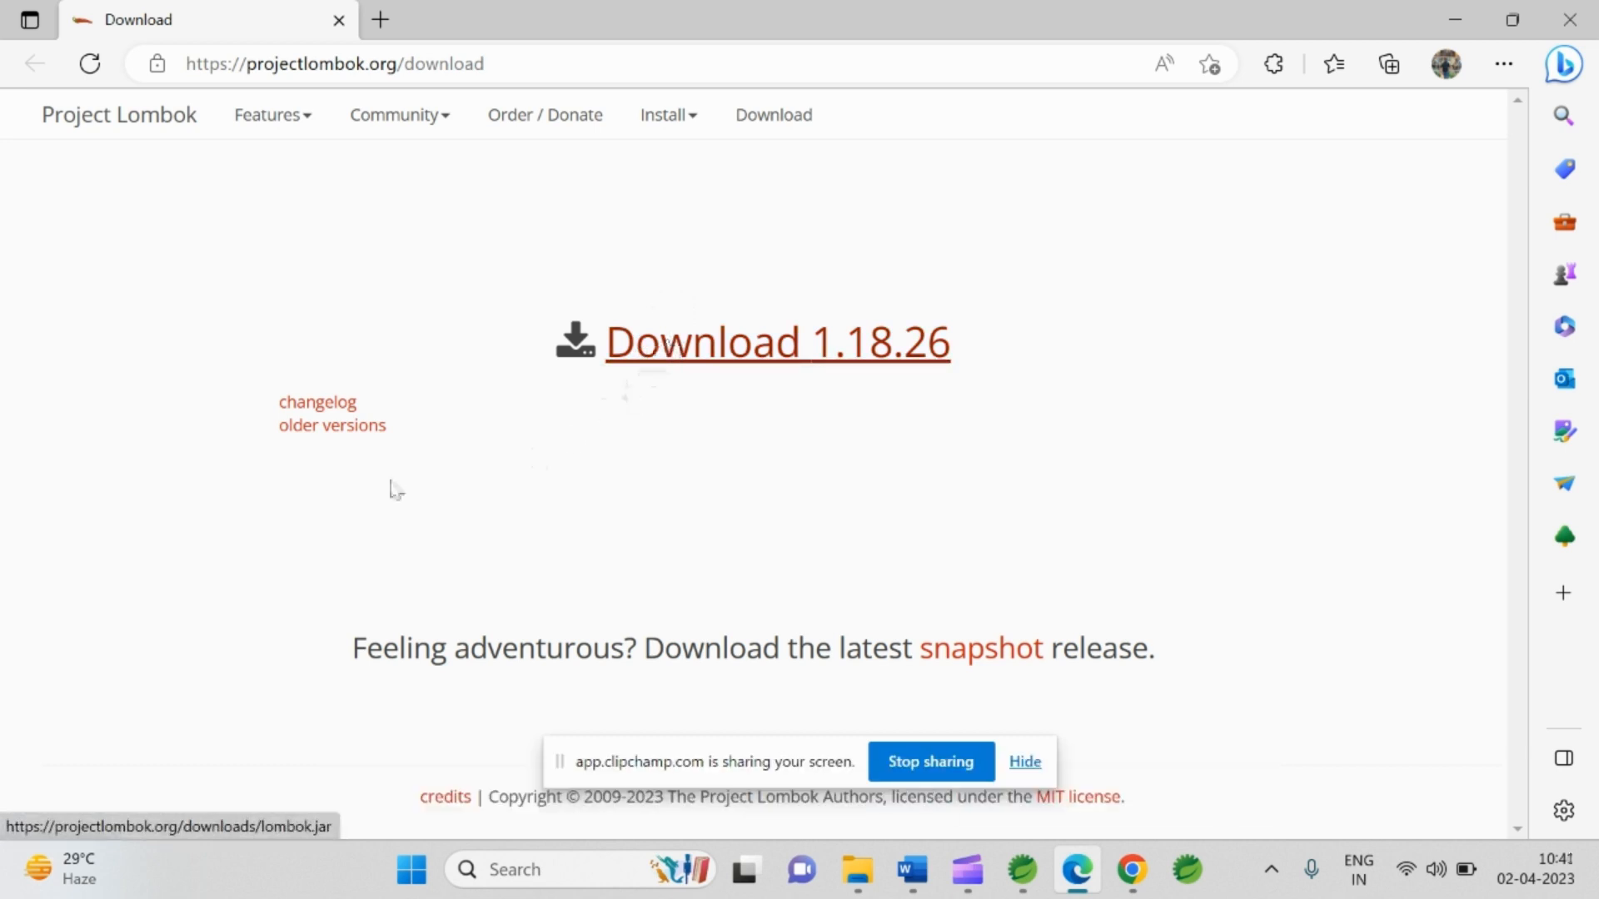
pyautogui.moveTo(581, 352)
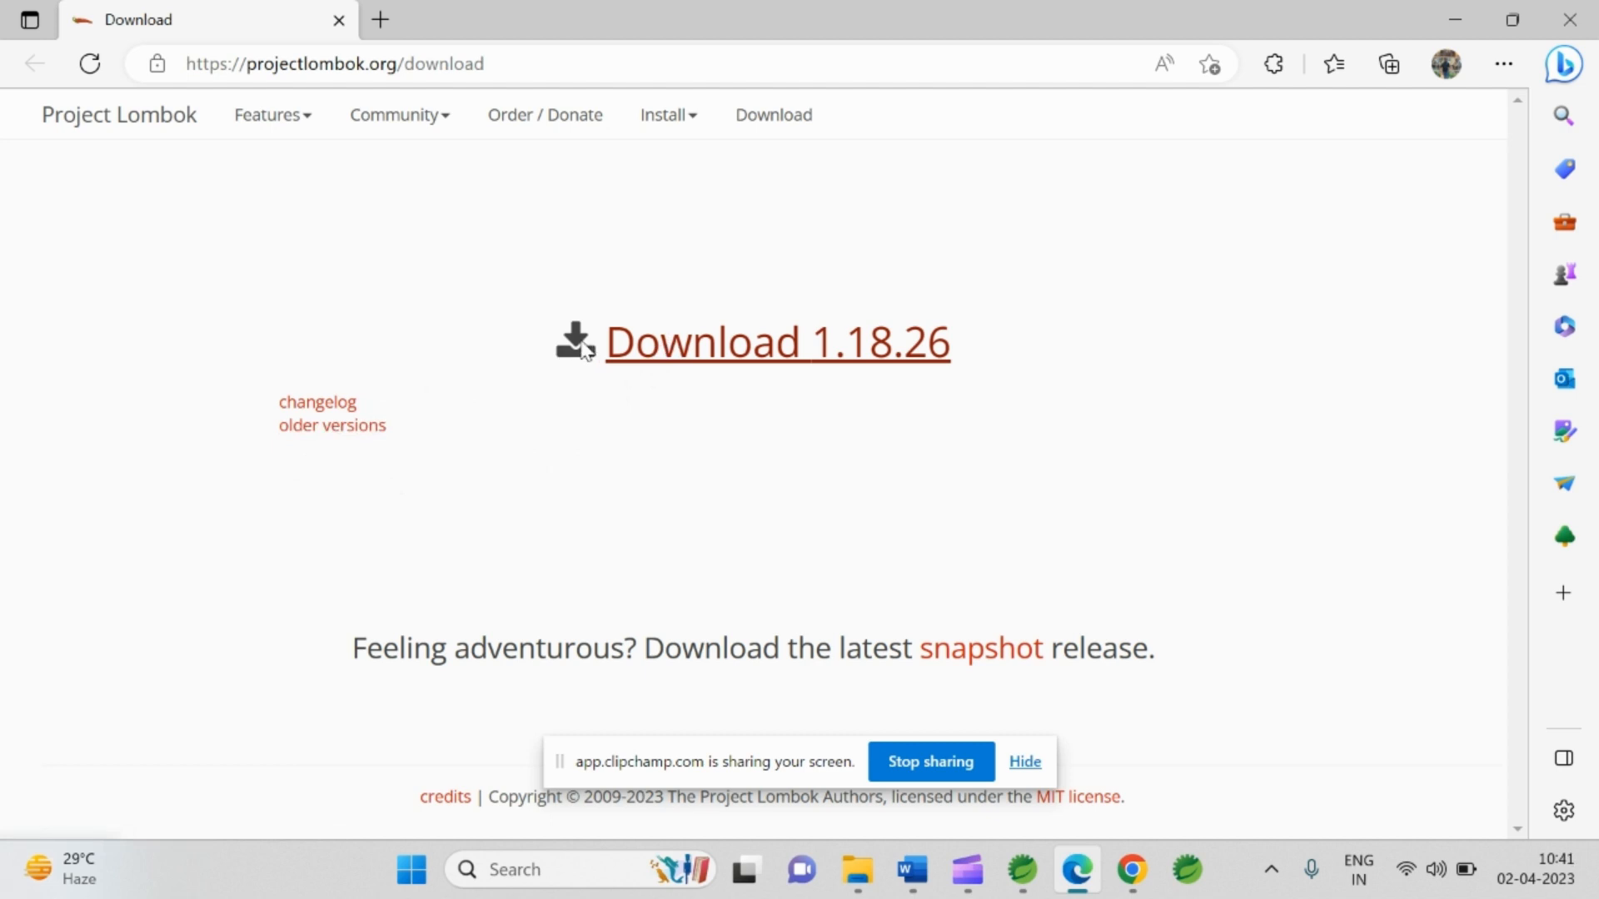
pyautogui.moveTo(706, 346)
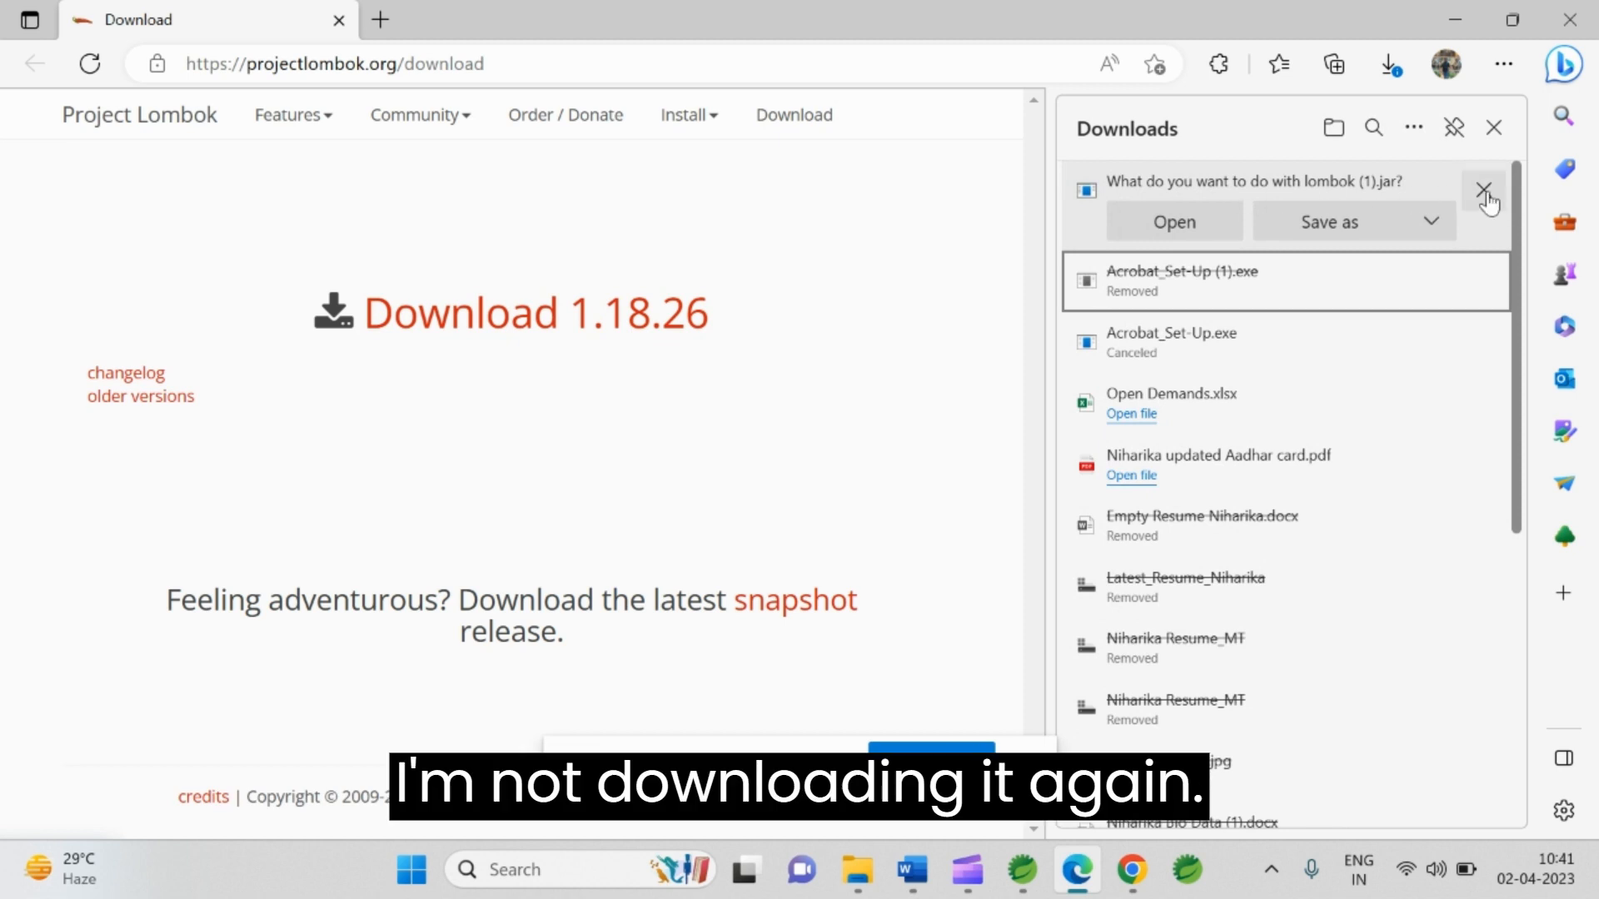
pyautogui.click(1485, 192)
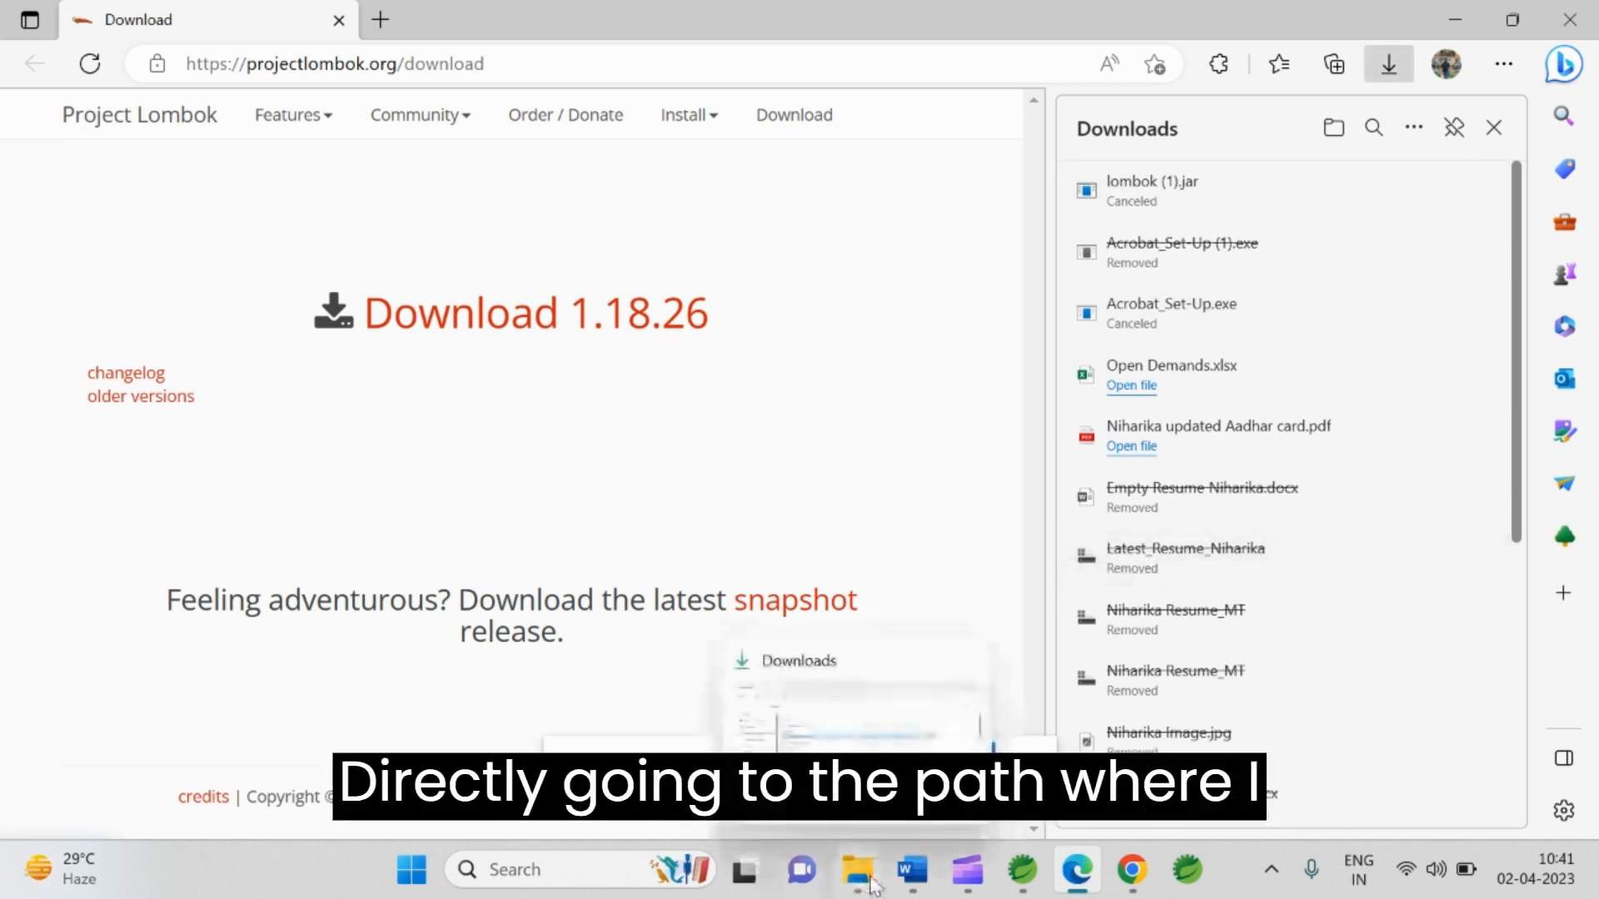
# Step: Locate lombok.jar in the Downloads folder and launch it, confirming the Security Warning
pyautogui.click(855, 869)
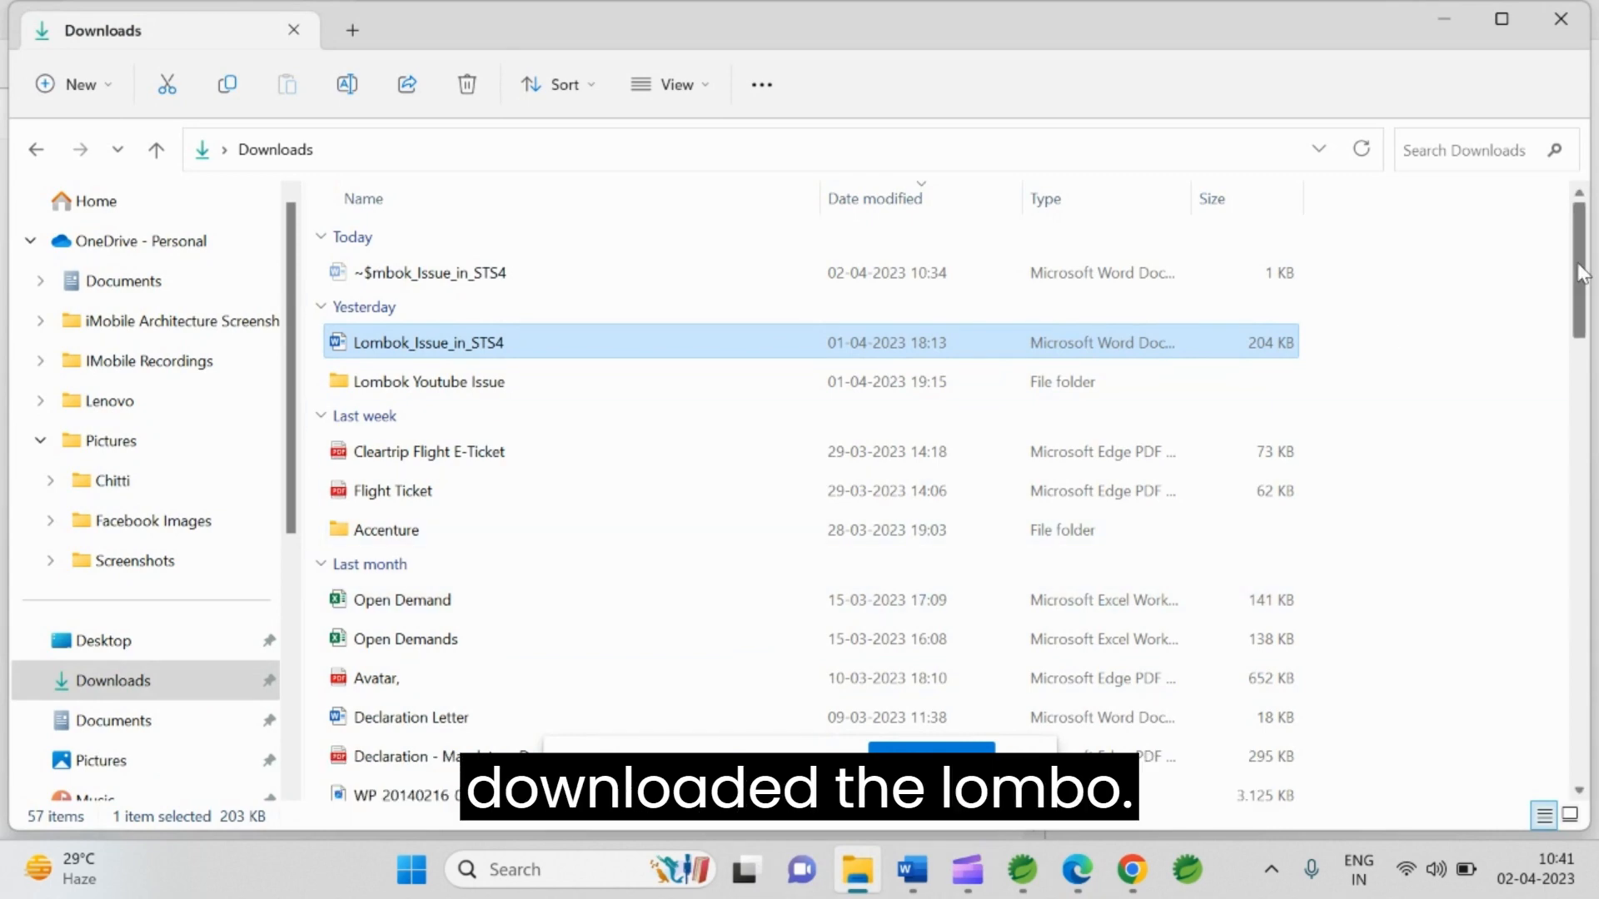
pyautogui.scroll(-3)
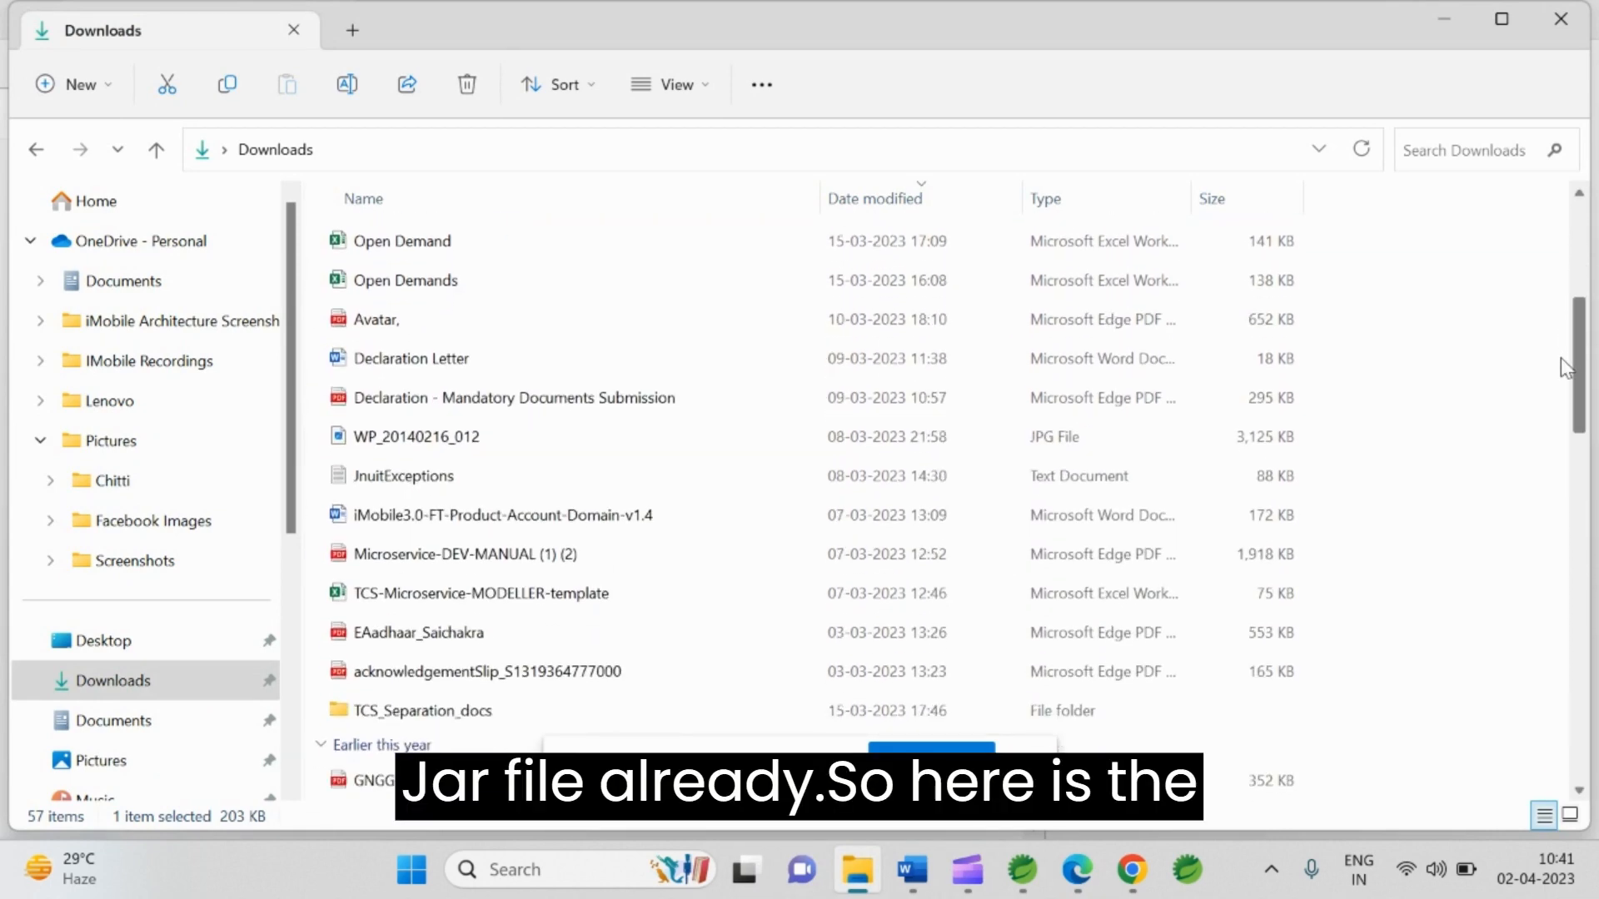
pyautogui.scroll(-3)
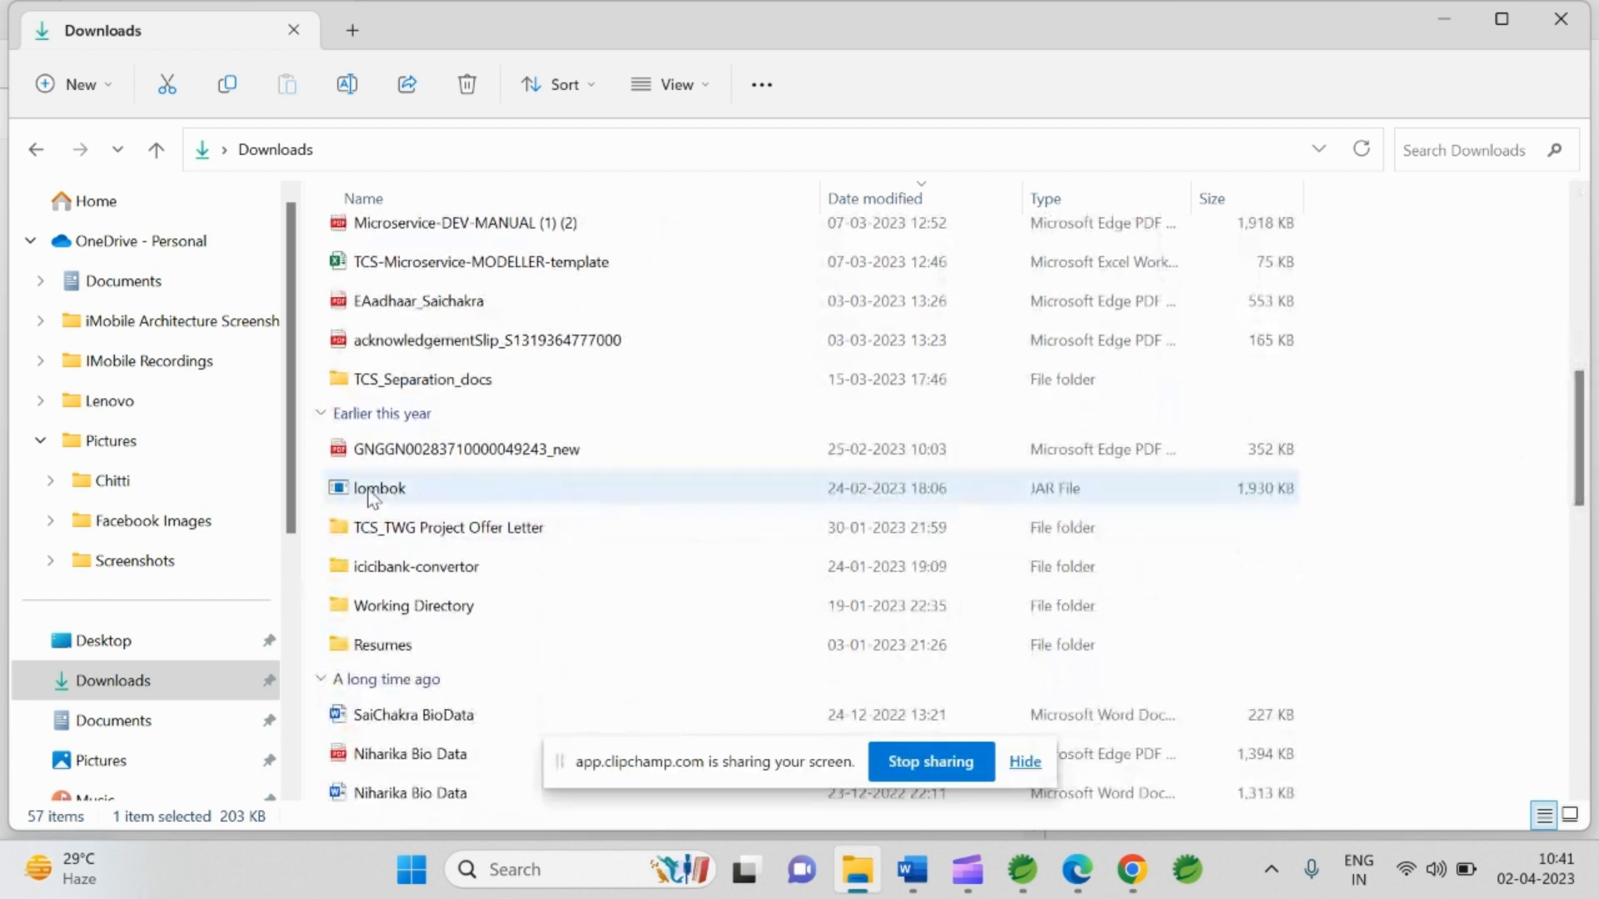
pyautogui.moveTo(546, 483)
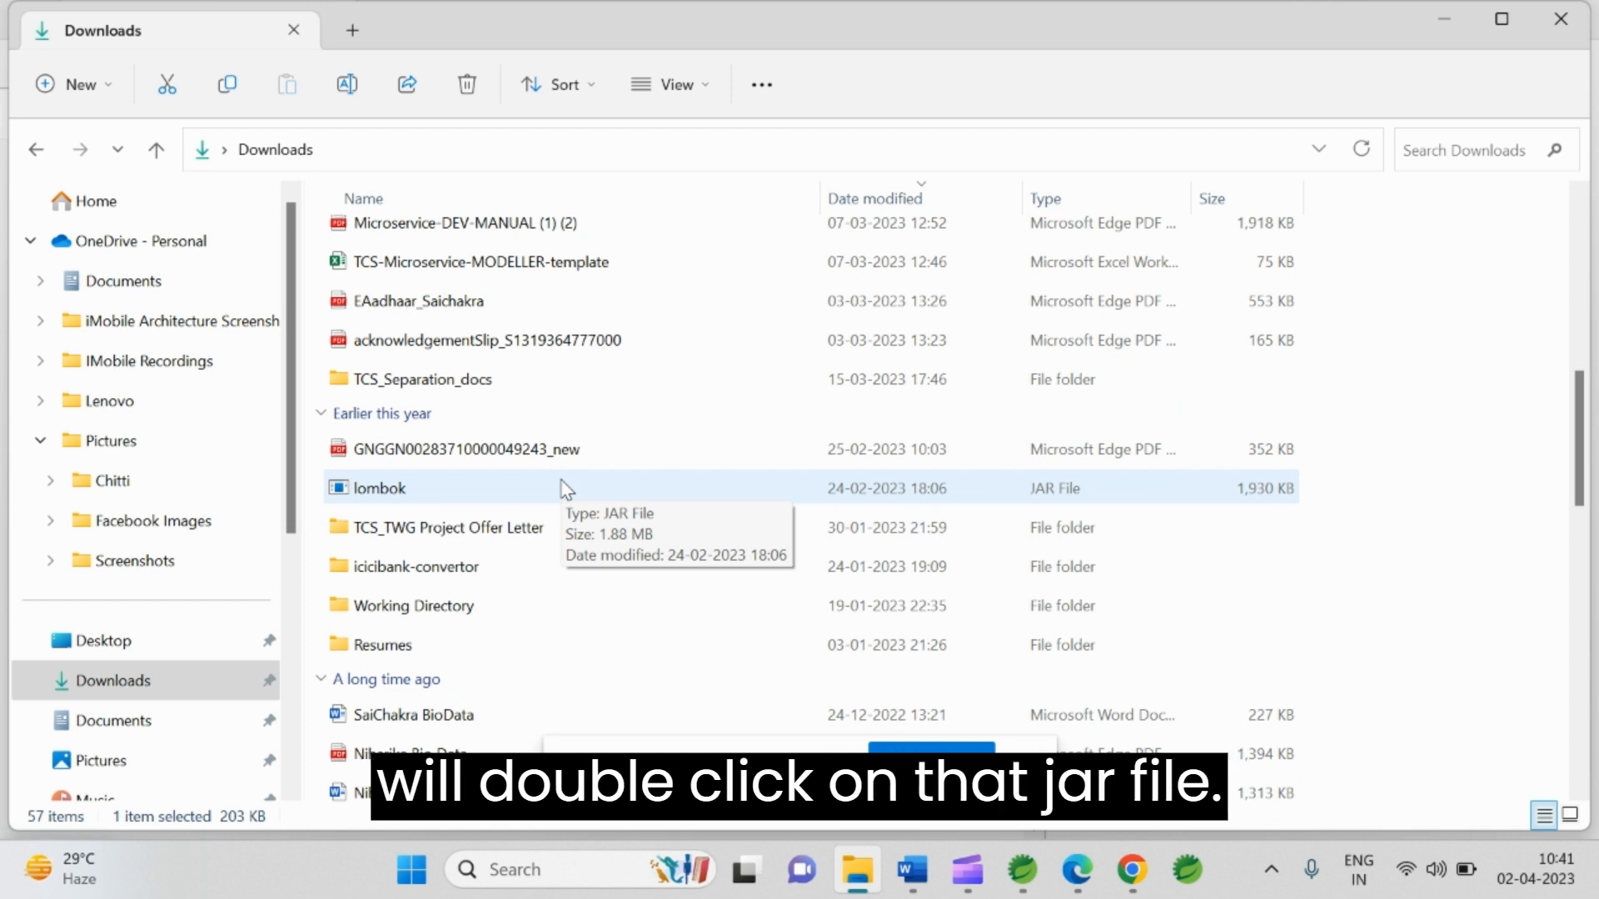
pyautogui.doubleClick(380, 487)
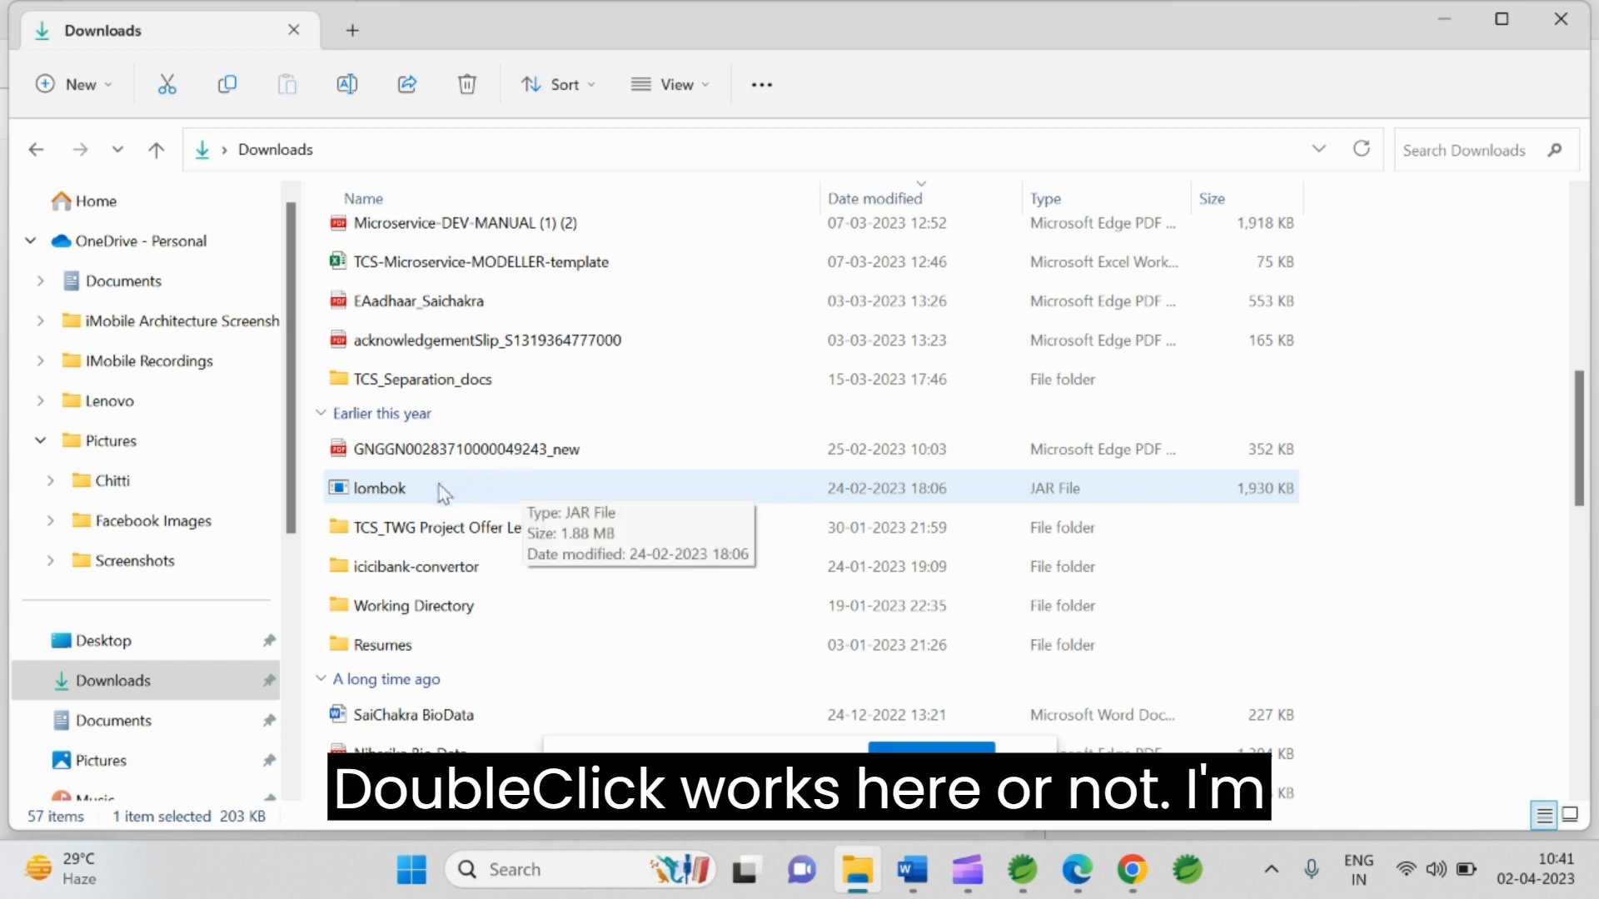
pyautogui.doubleClick(378, 488)
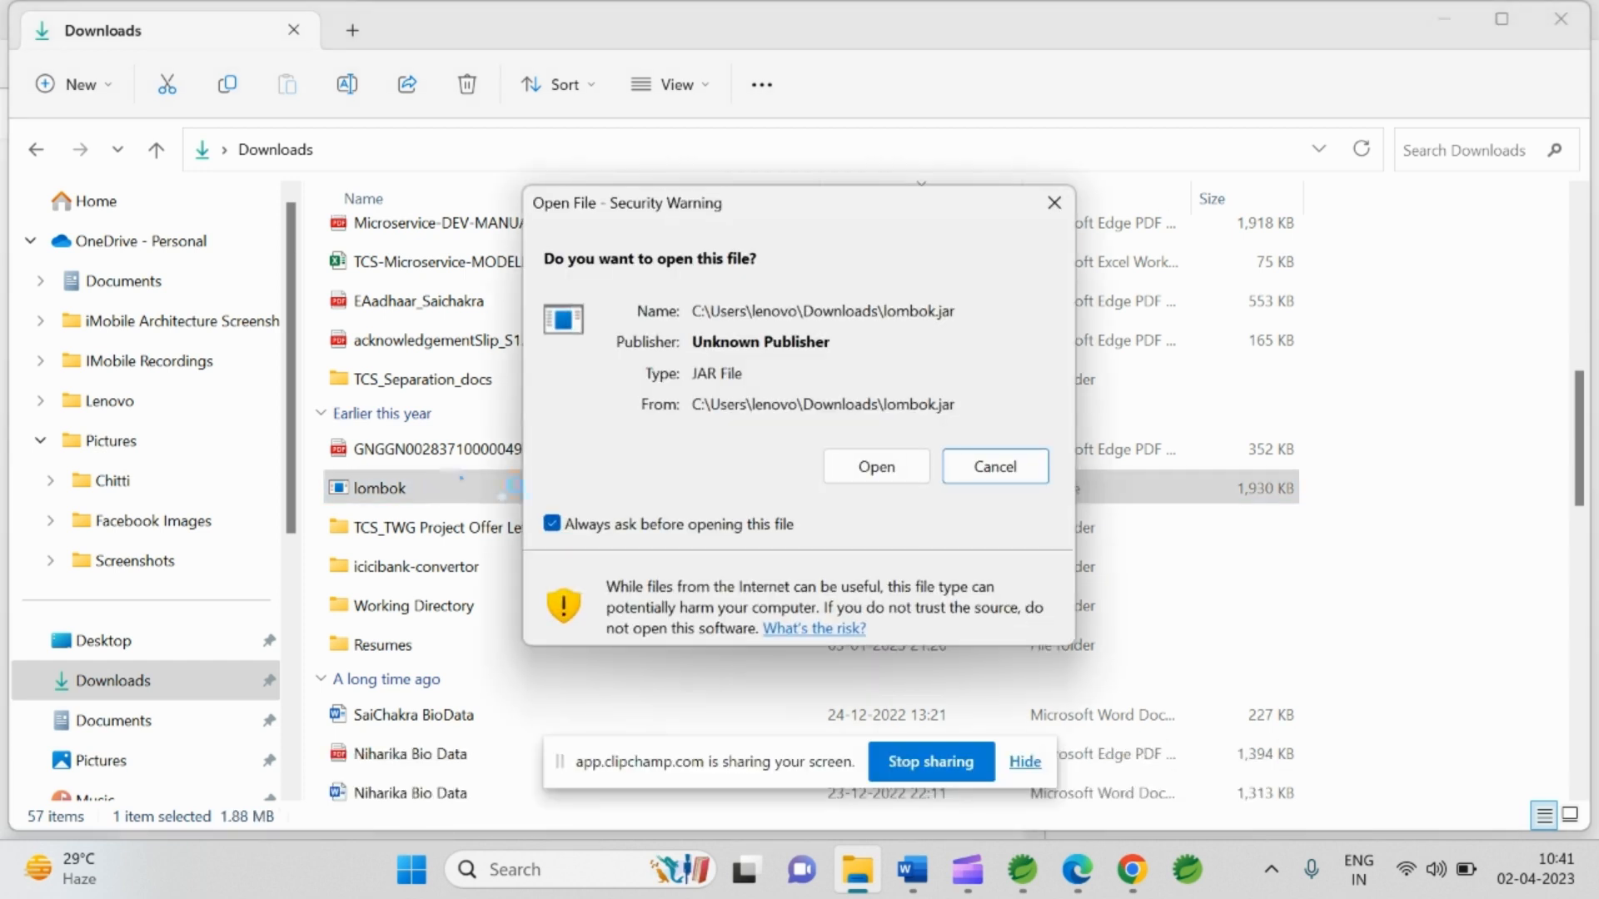
pyautogui.click(875, 466)
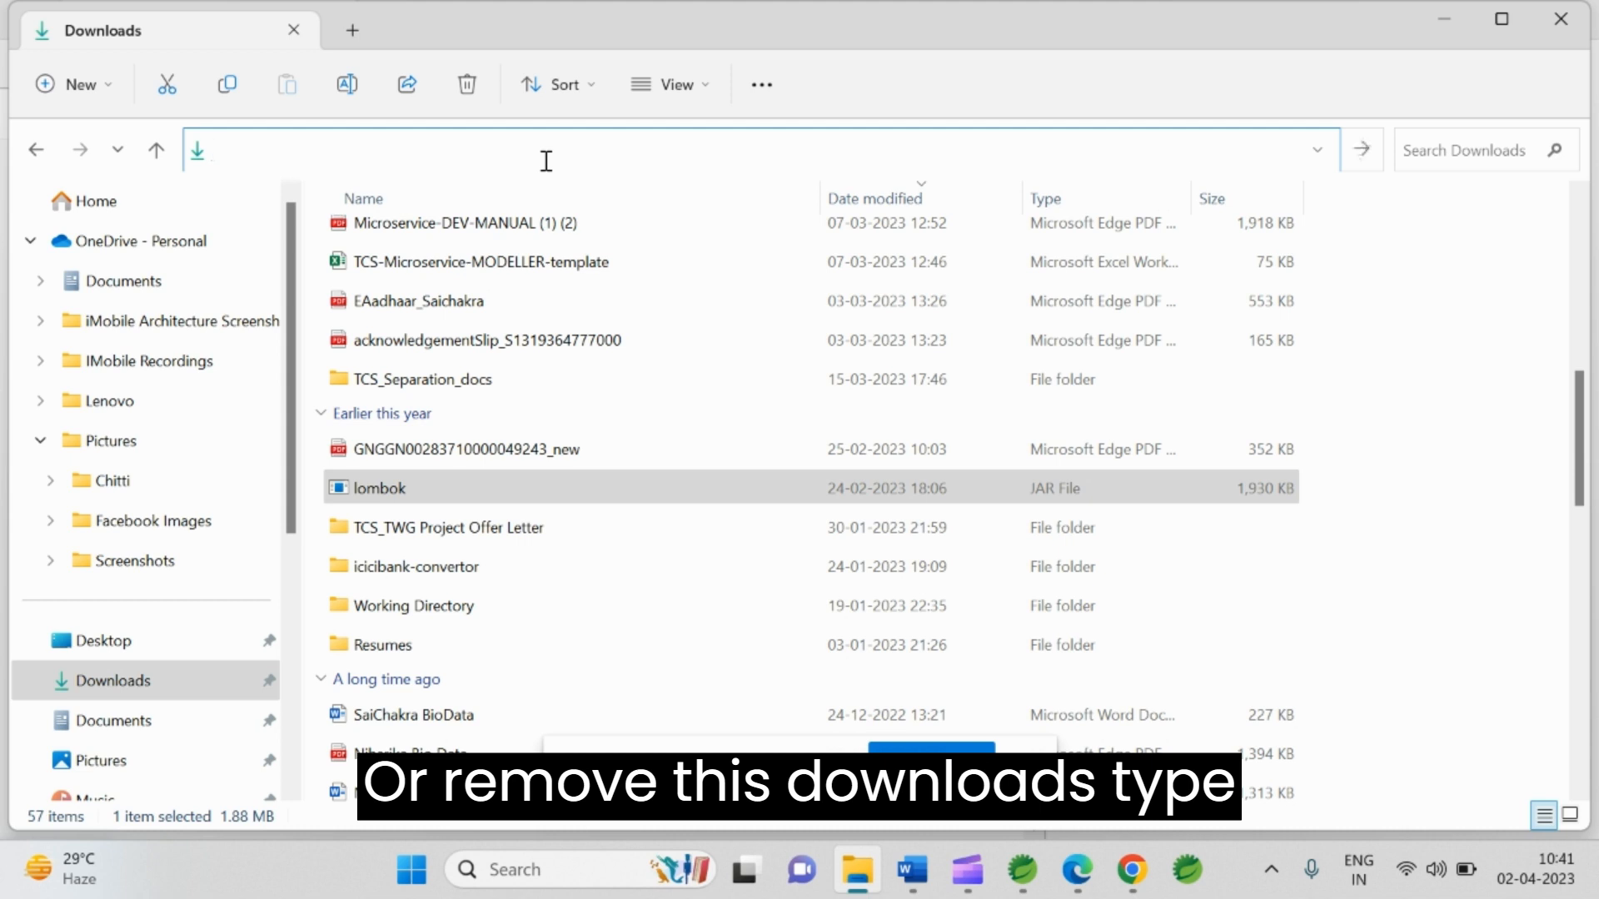
# Step: Start cmd from the Downloads address bar and enter java -jar lombok.jar
pyautogui.write('cmd')
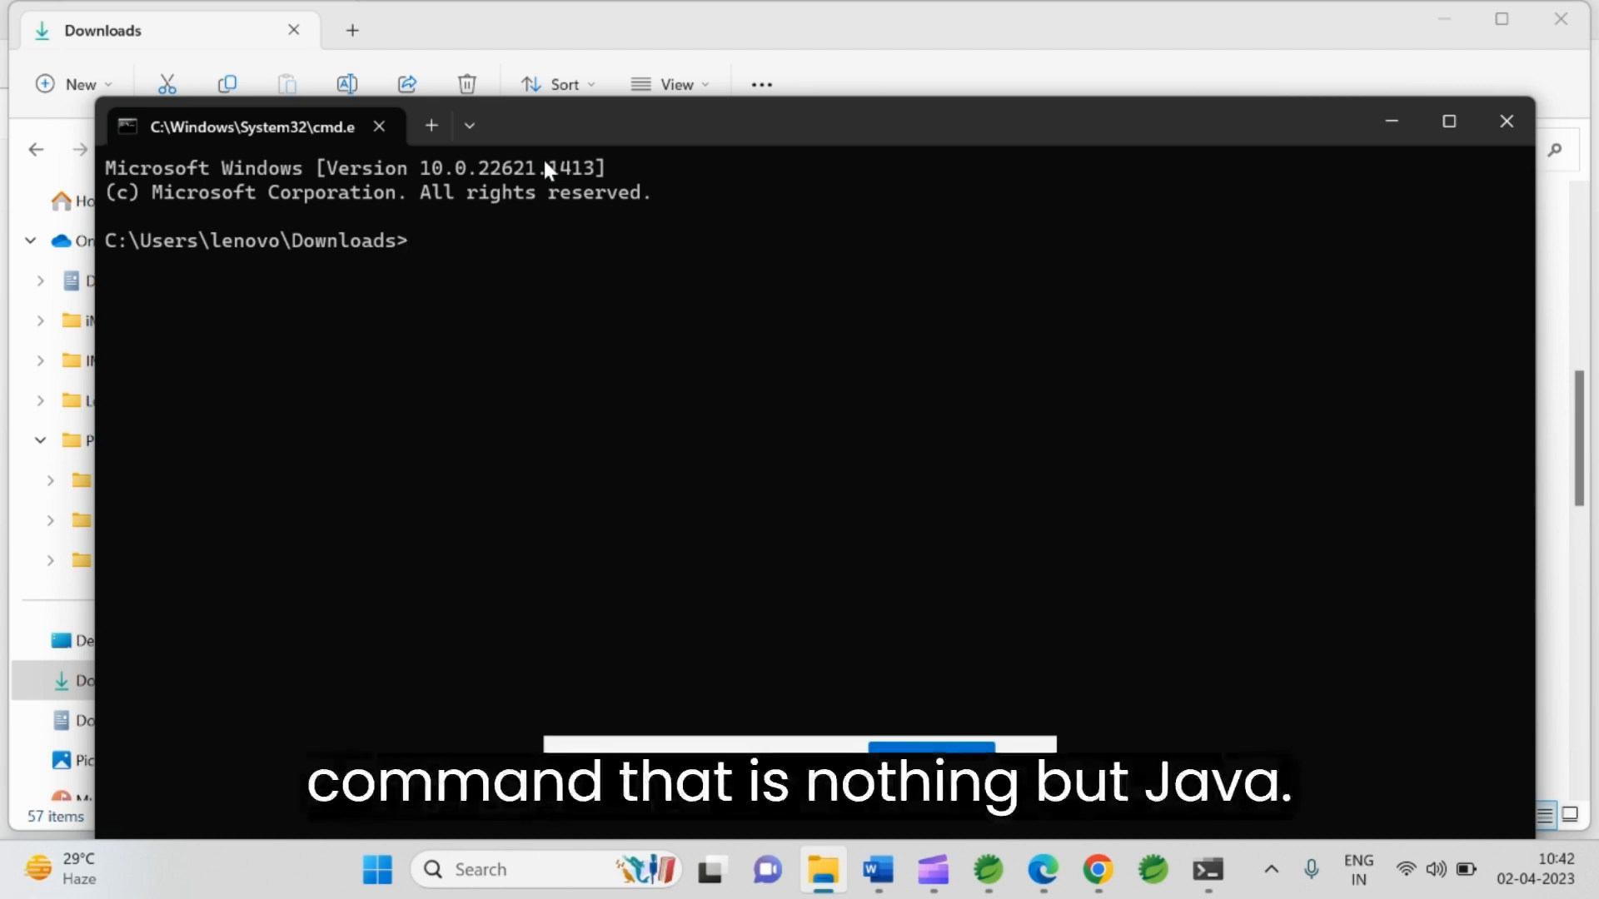
pyautogui.write('java')
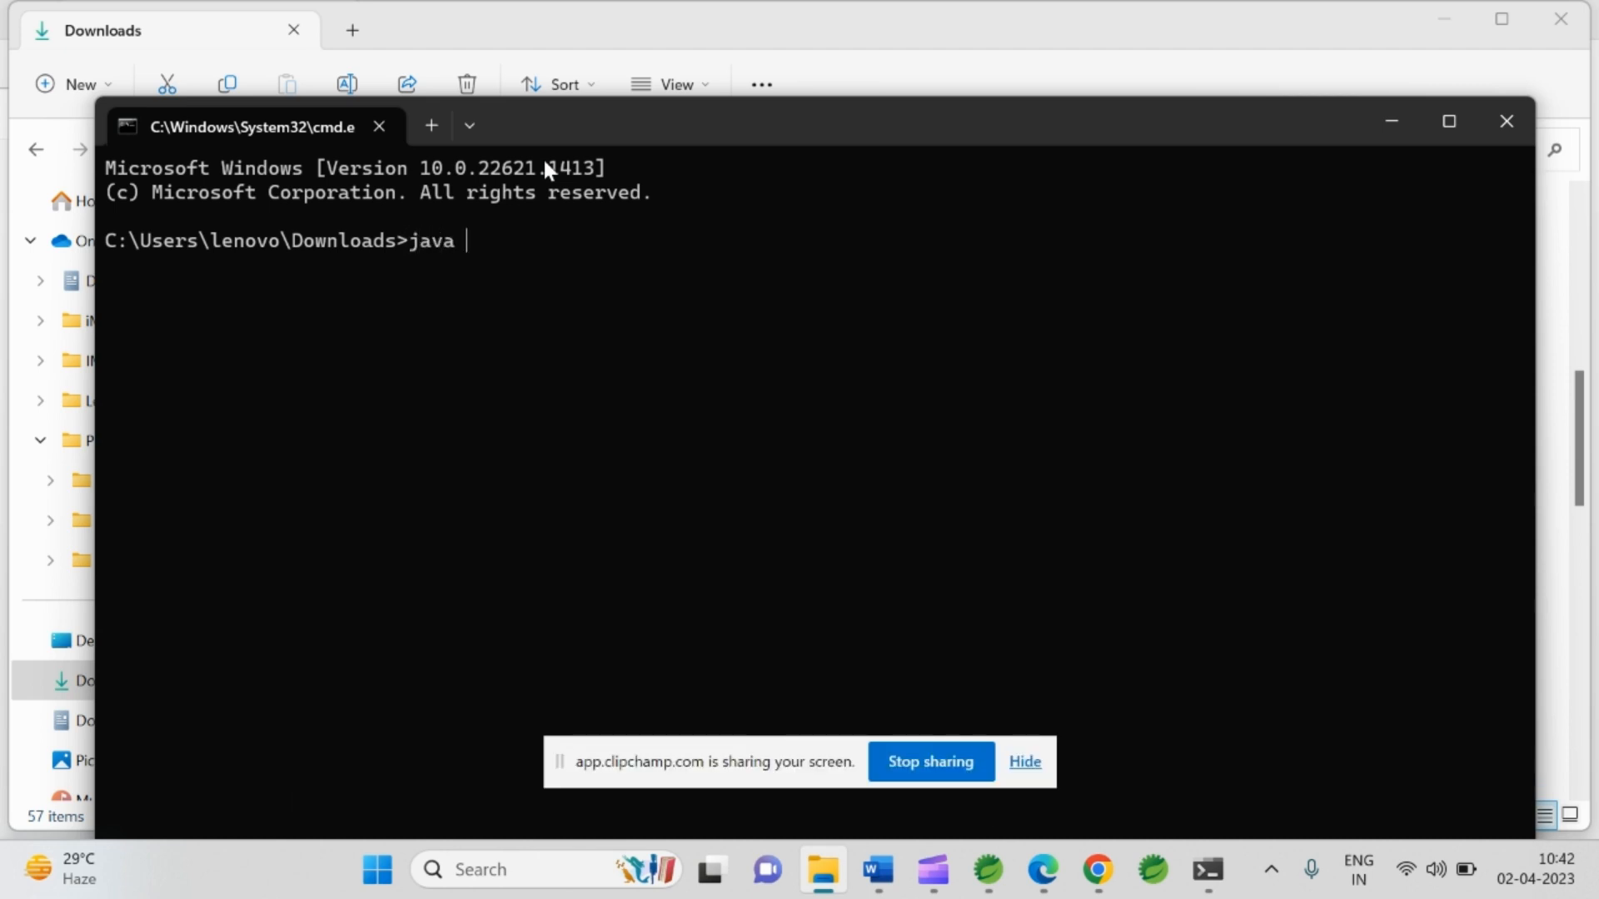
pyautogui.write('-jar')
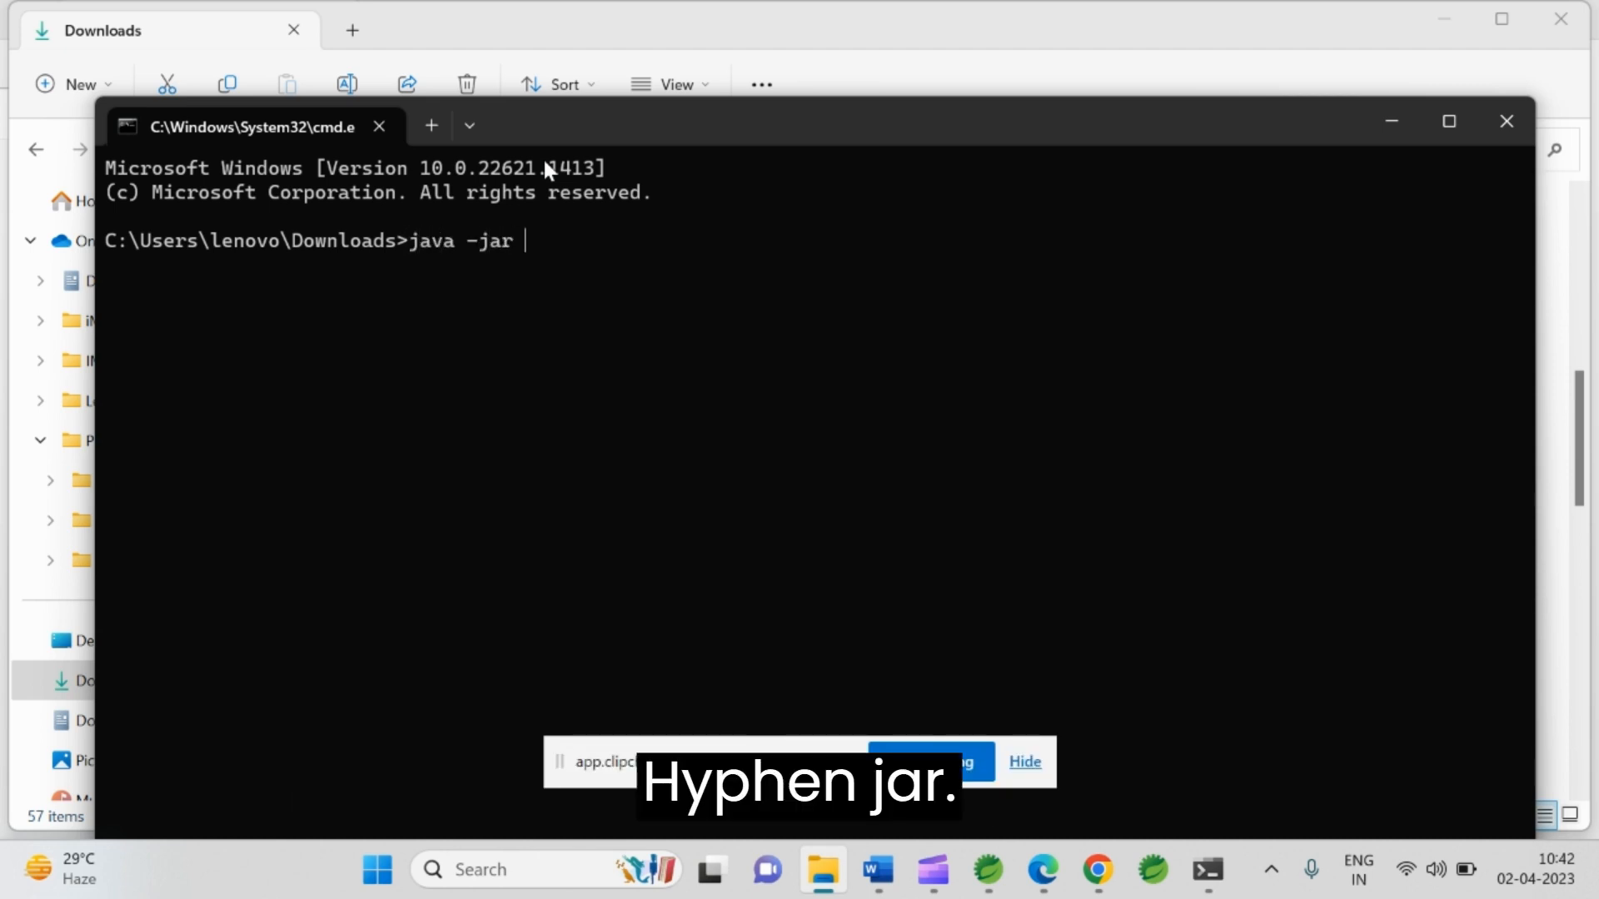
pyautogui.write('lombok')
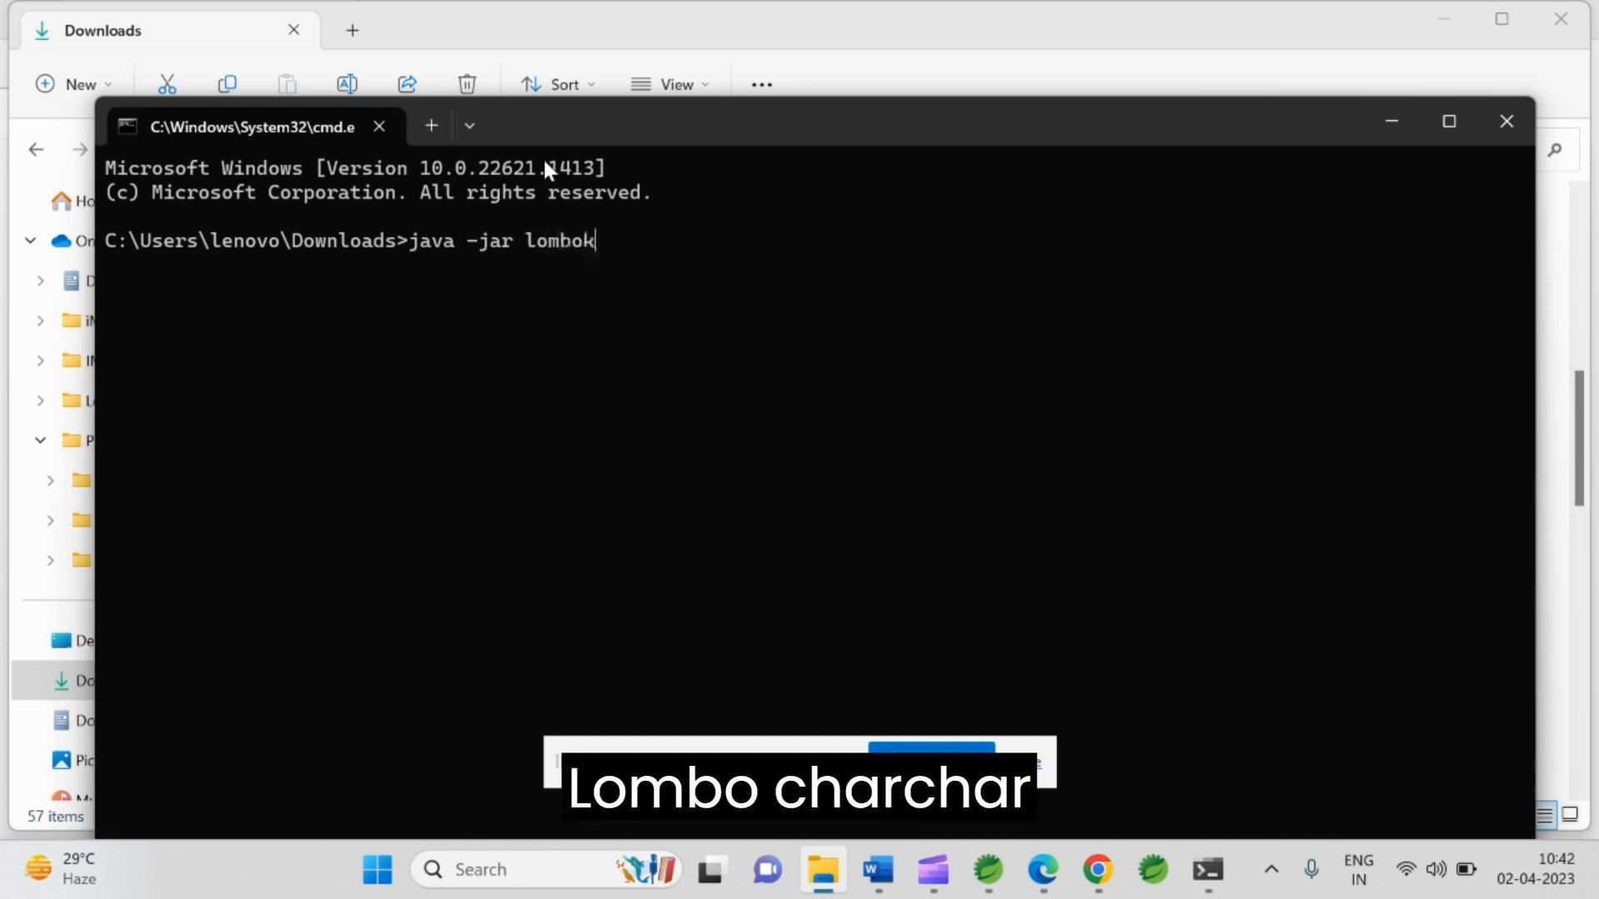
pyautogui.write('.jar')
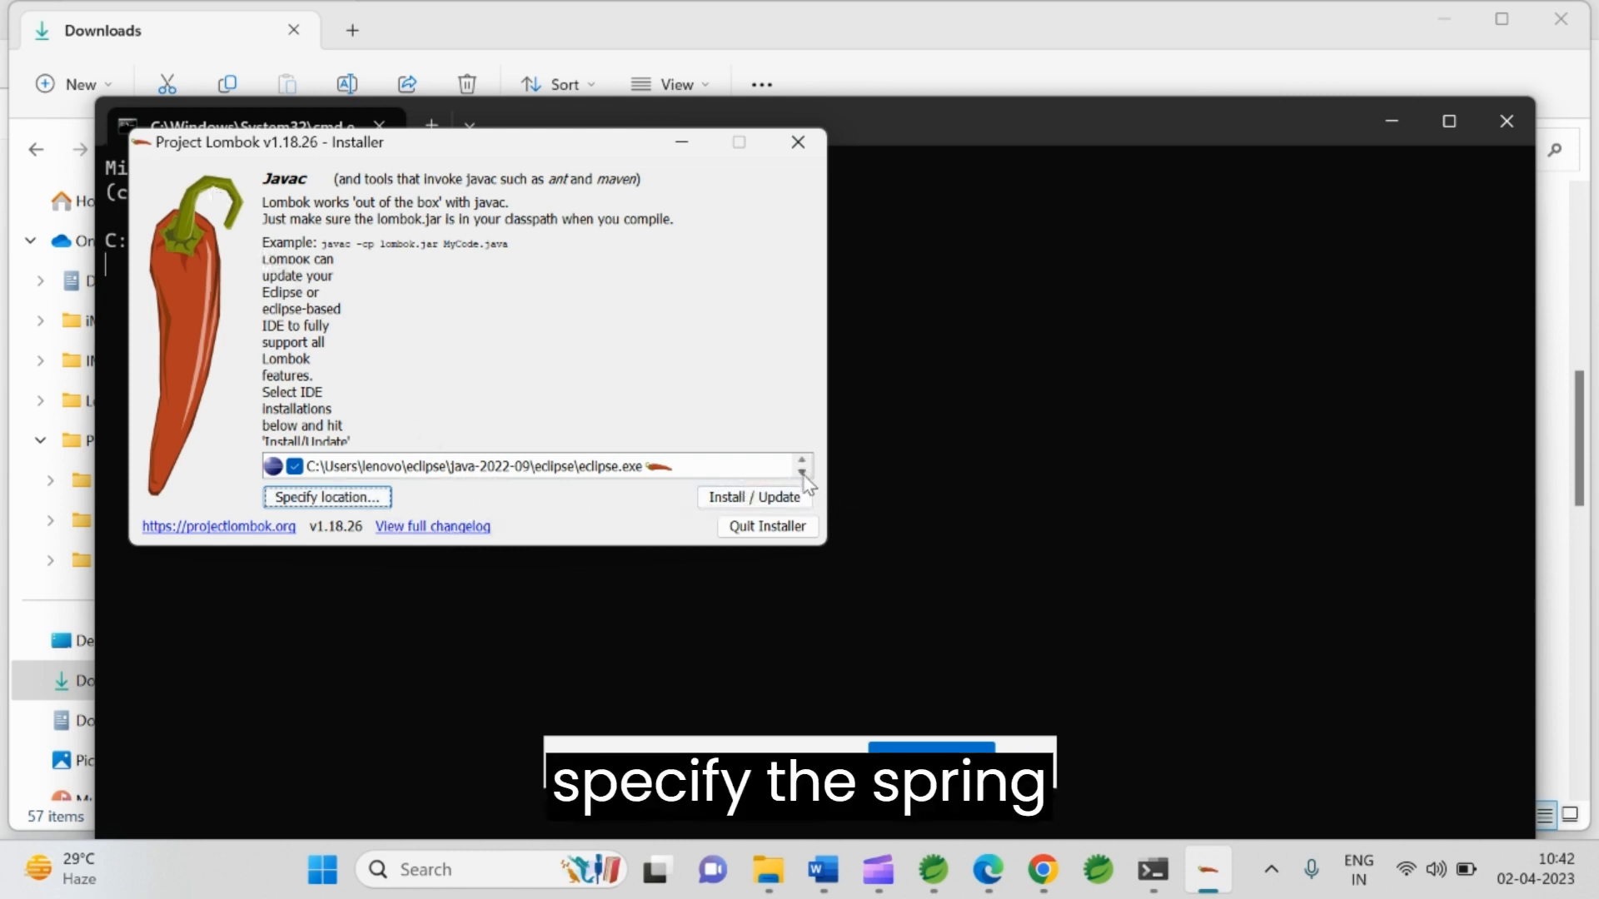
pyautogui.moveTo(648, 500)
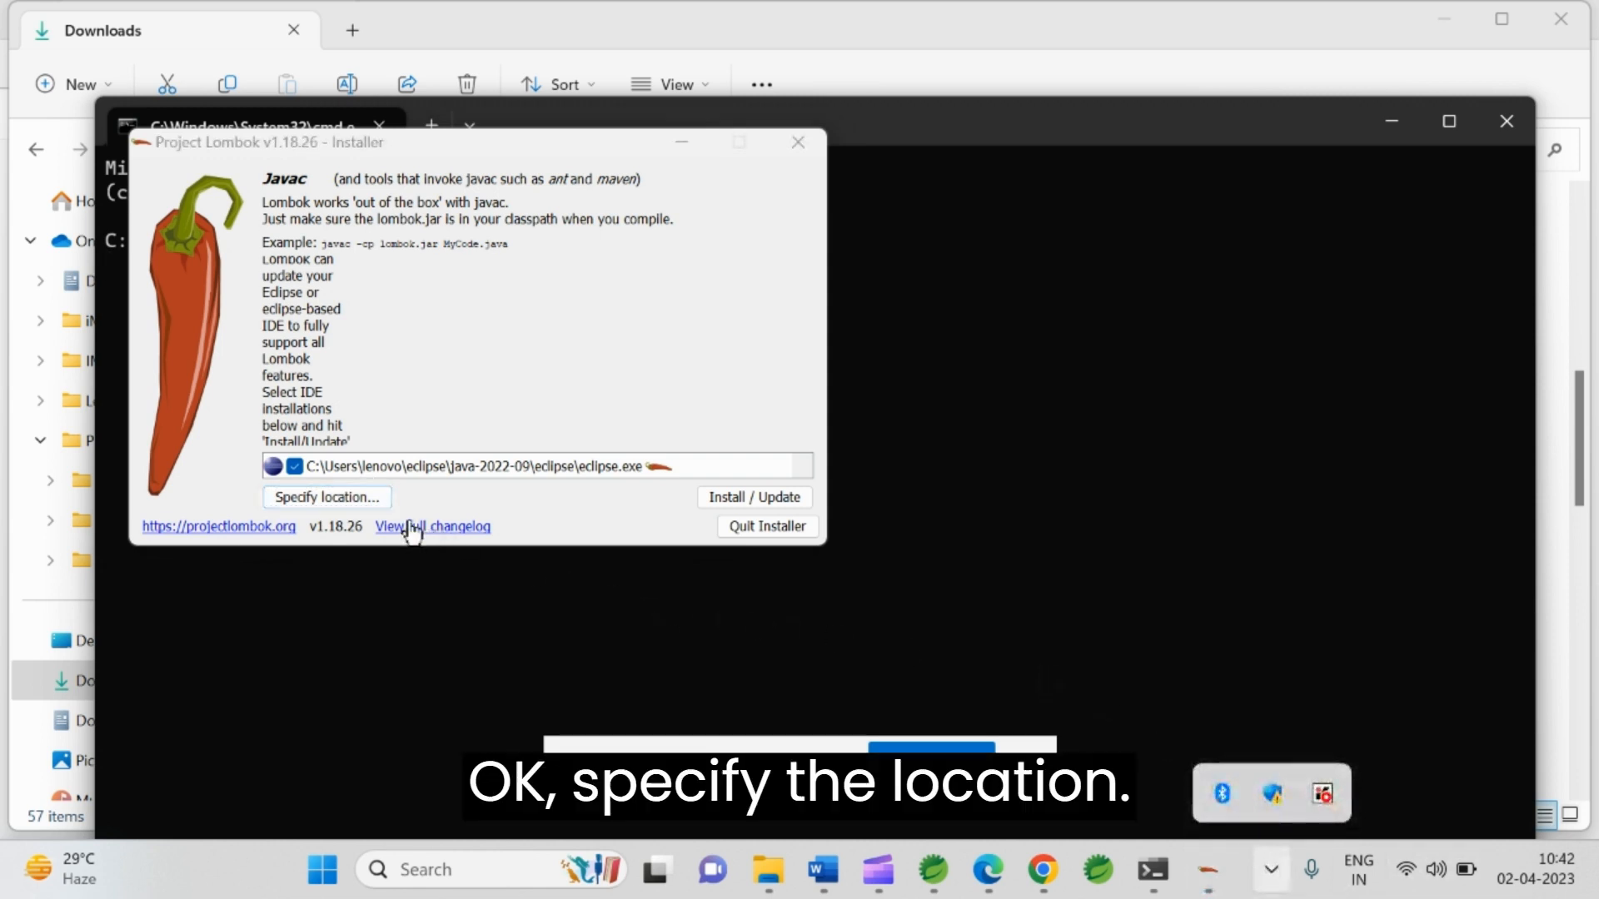
# Step: Specify a custom IDE location, browsing This PC > Local Disk (C:) > Users
pyautogui.click(325, 497)
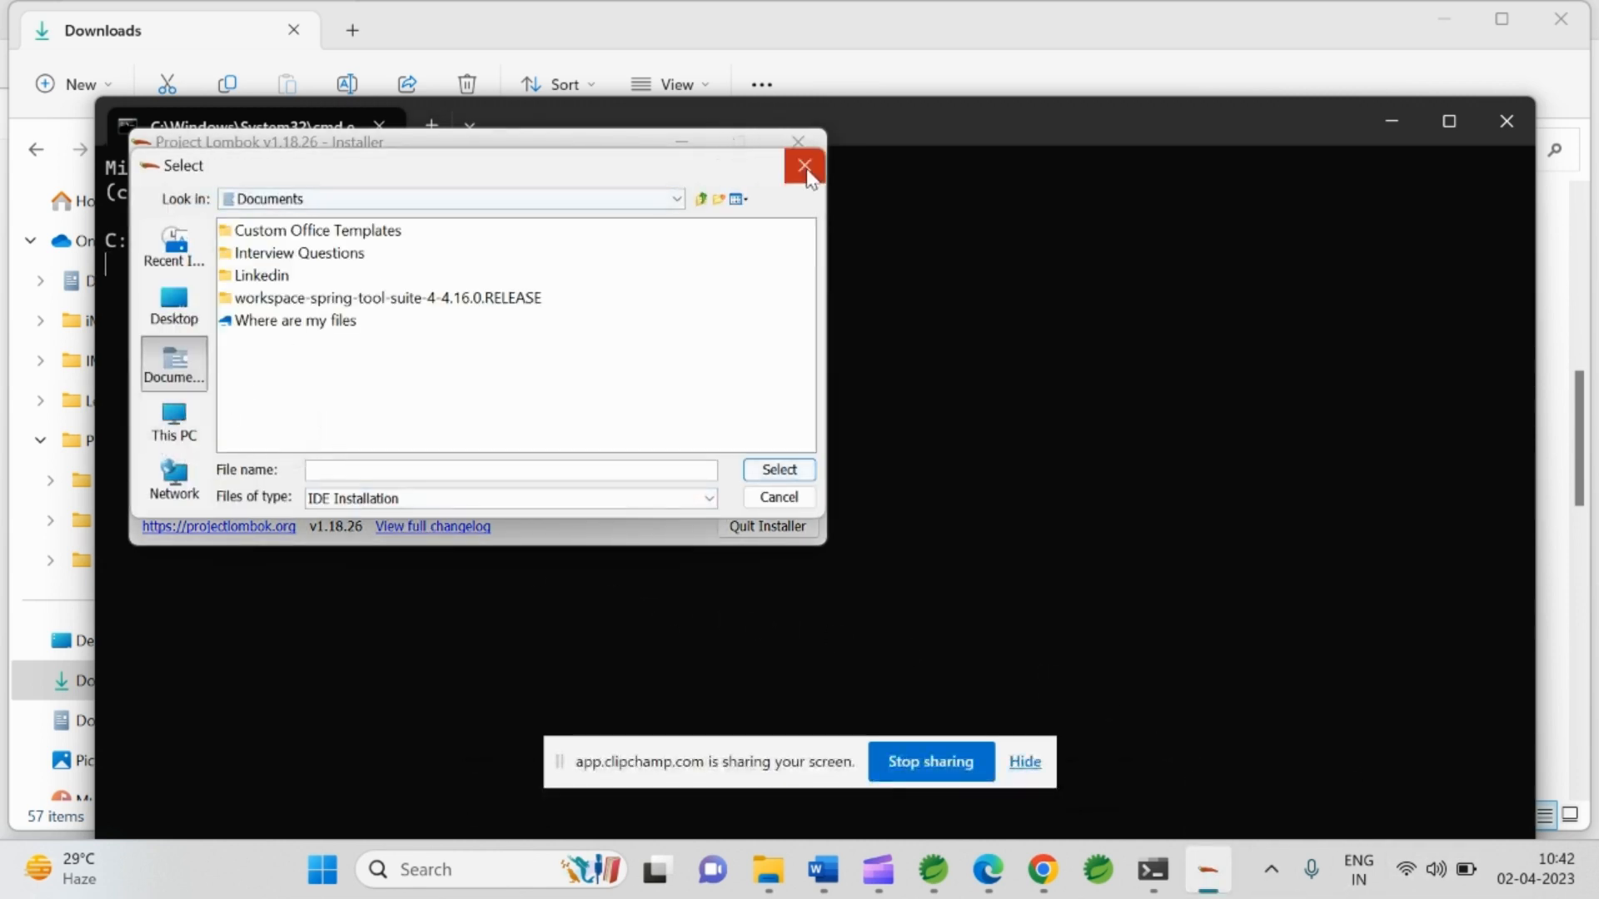
pyautogui.click(173, 418)
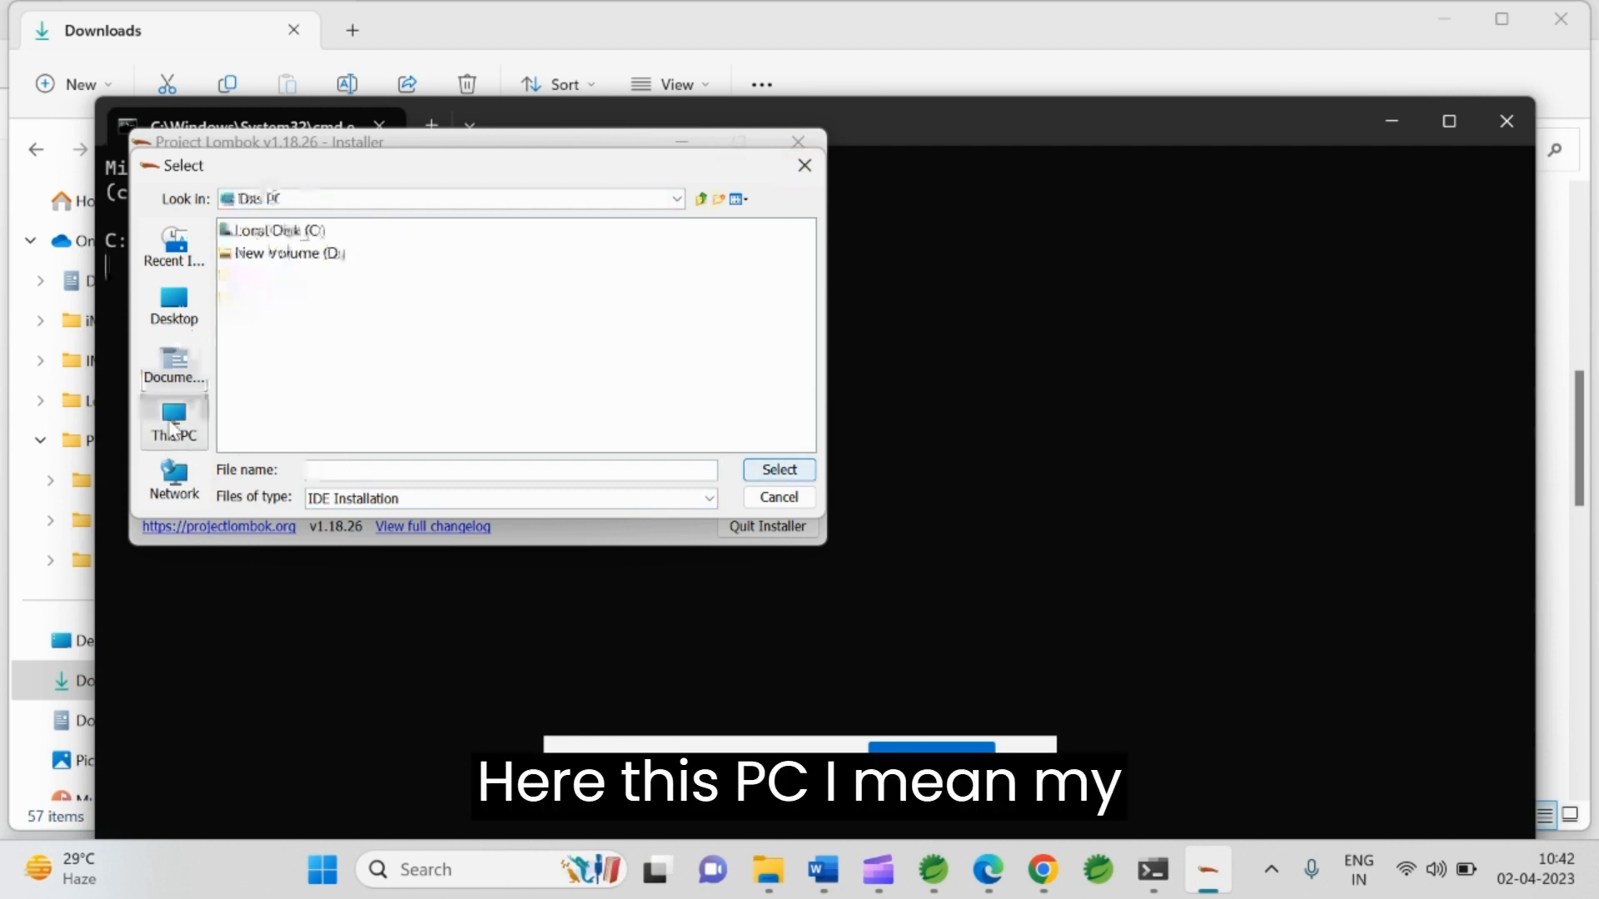
pyautogui.doubleClick(272, 230)
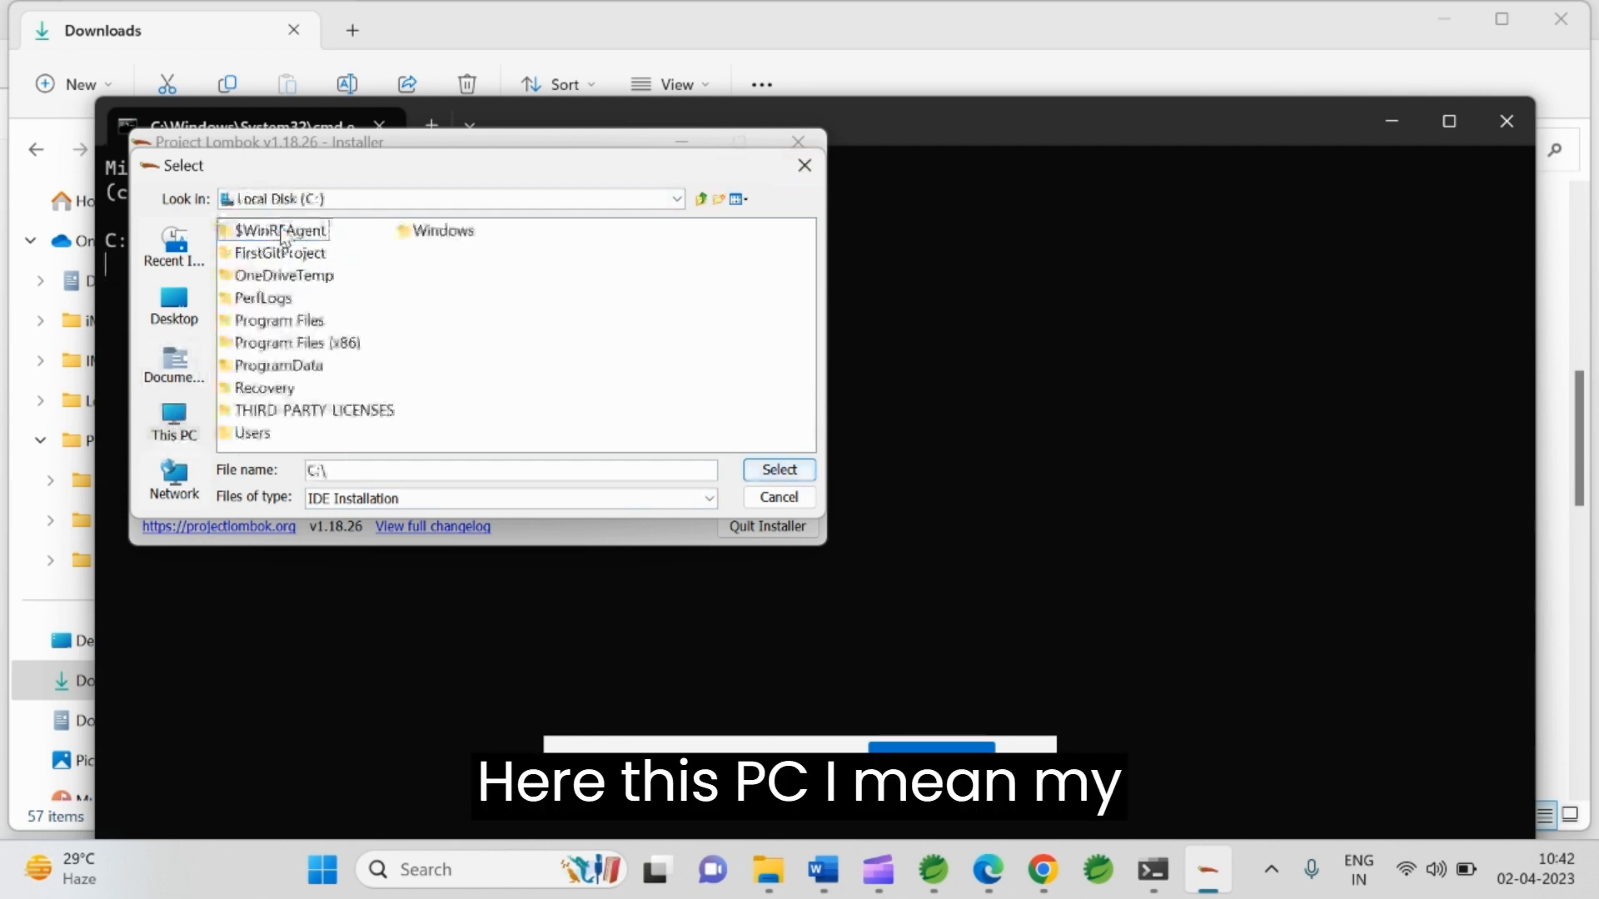
pyautogui.click(252, 433)
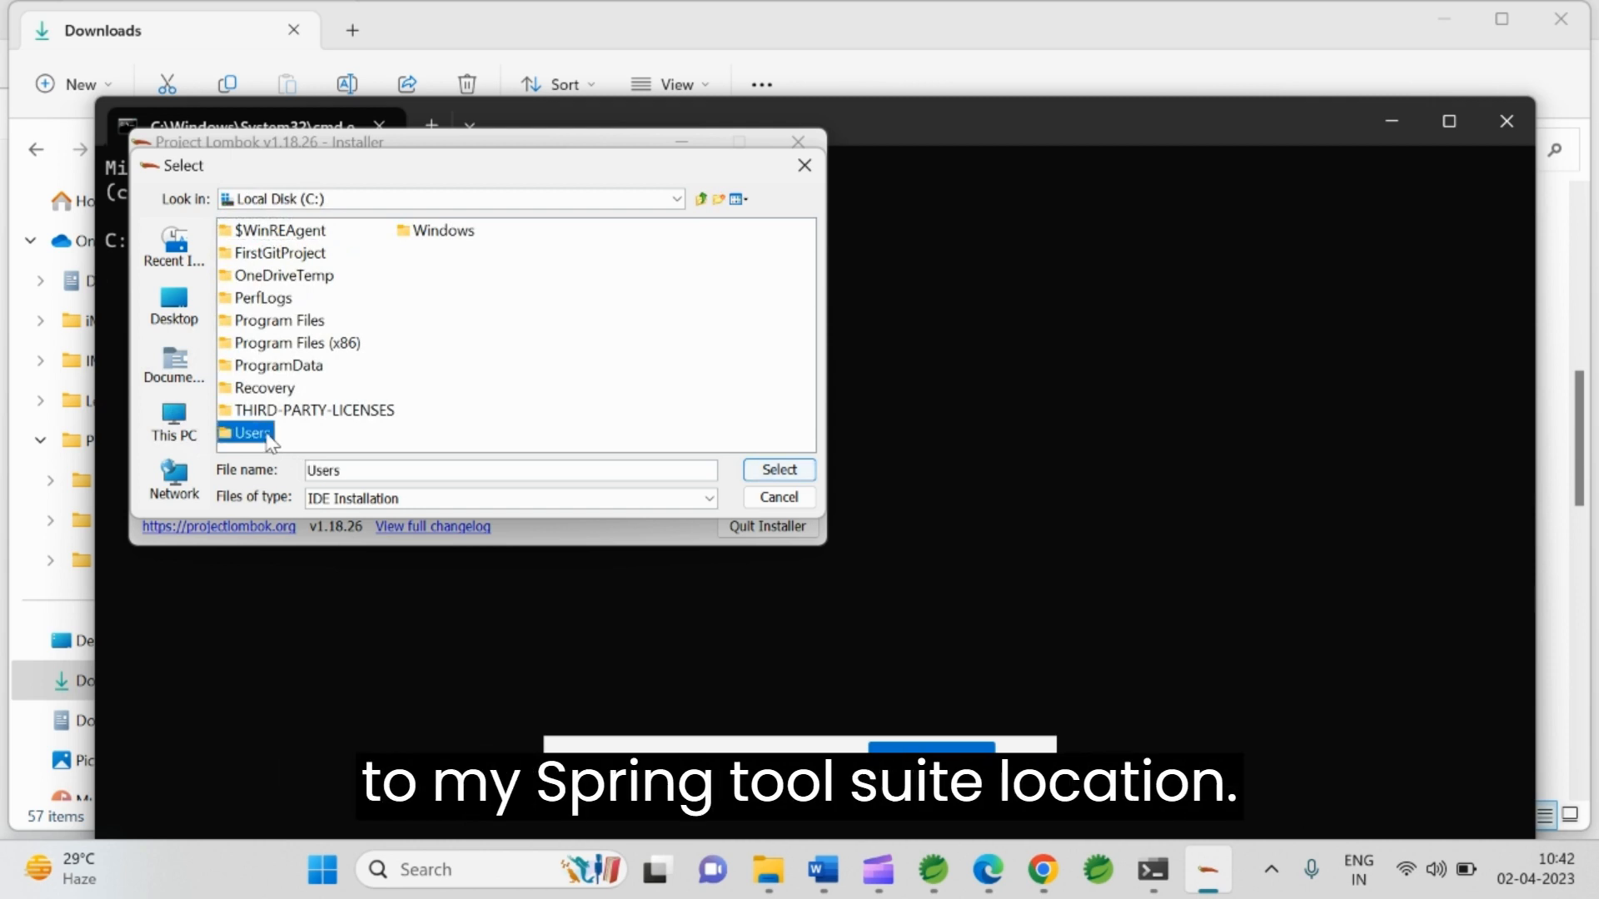
pyautogui.doubleClick(246, 433)
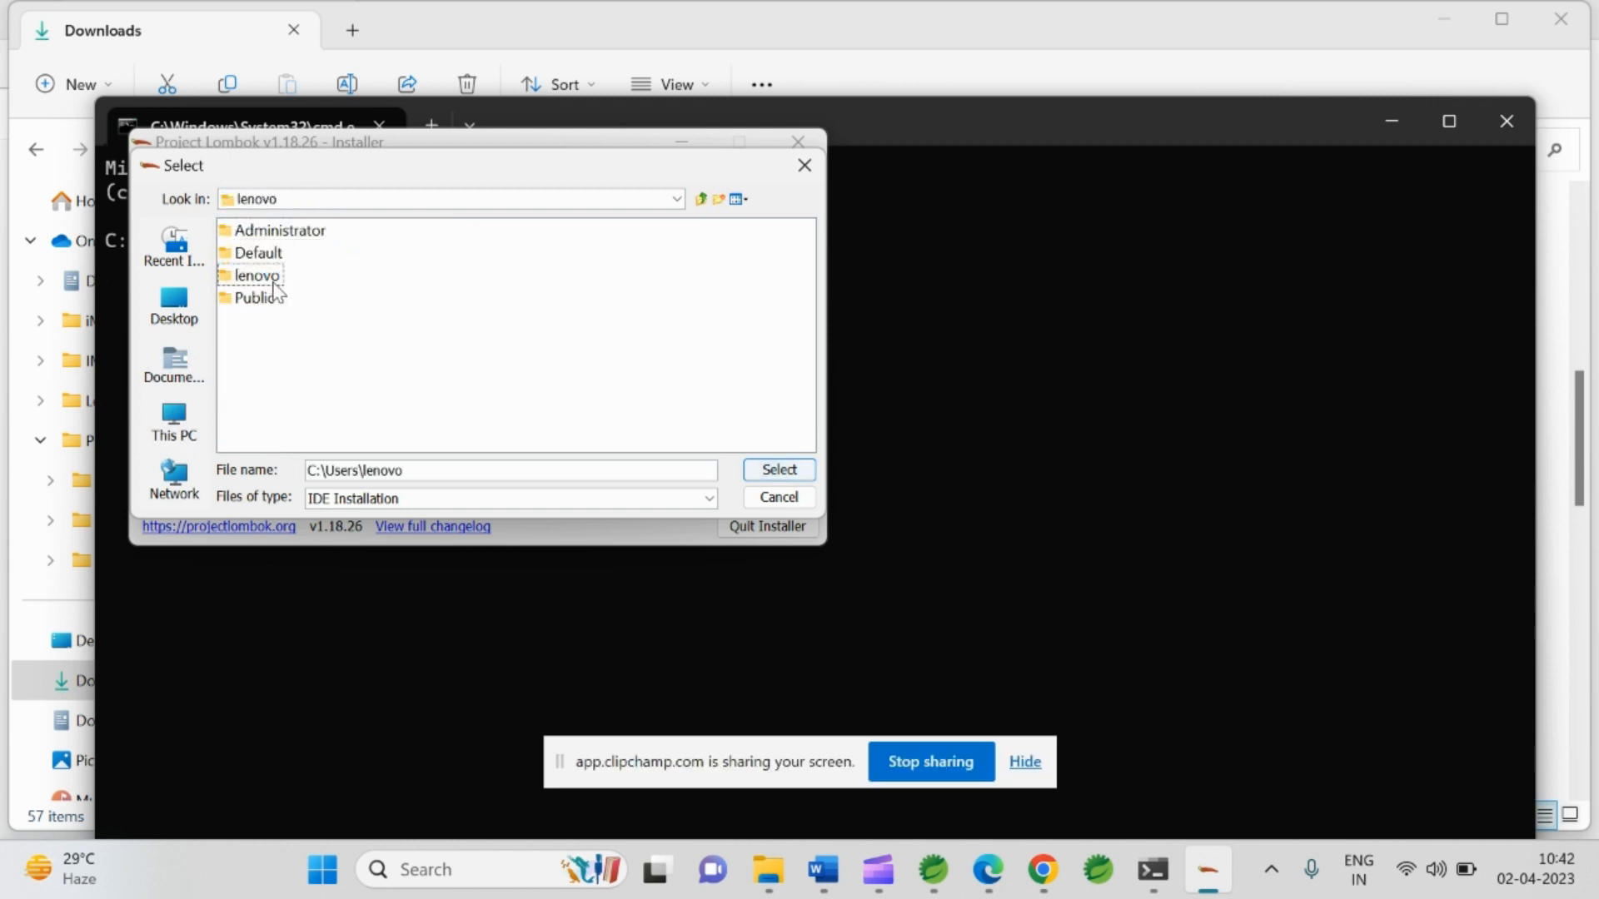
# Step: Continue into lenovo > contents > sts-4.16.0.RELEASE and pick SpringToolSuite4.exe
pyautogui.doubleClick(256, 274)
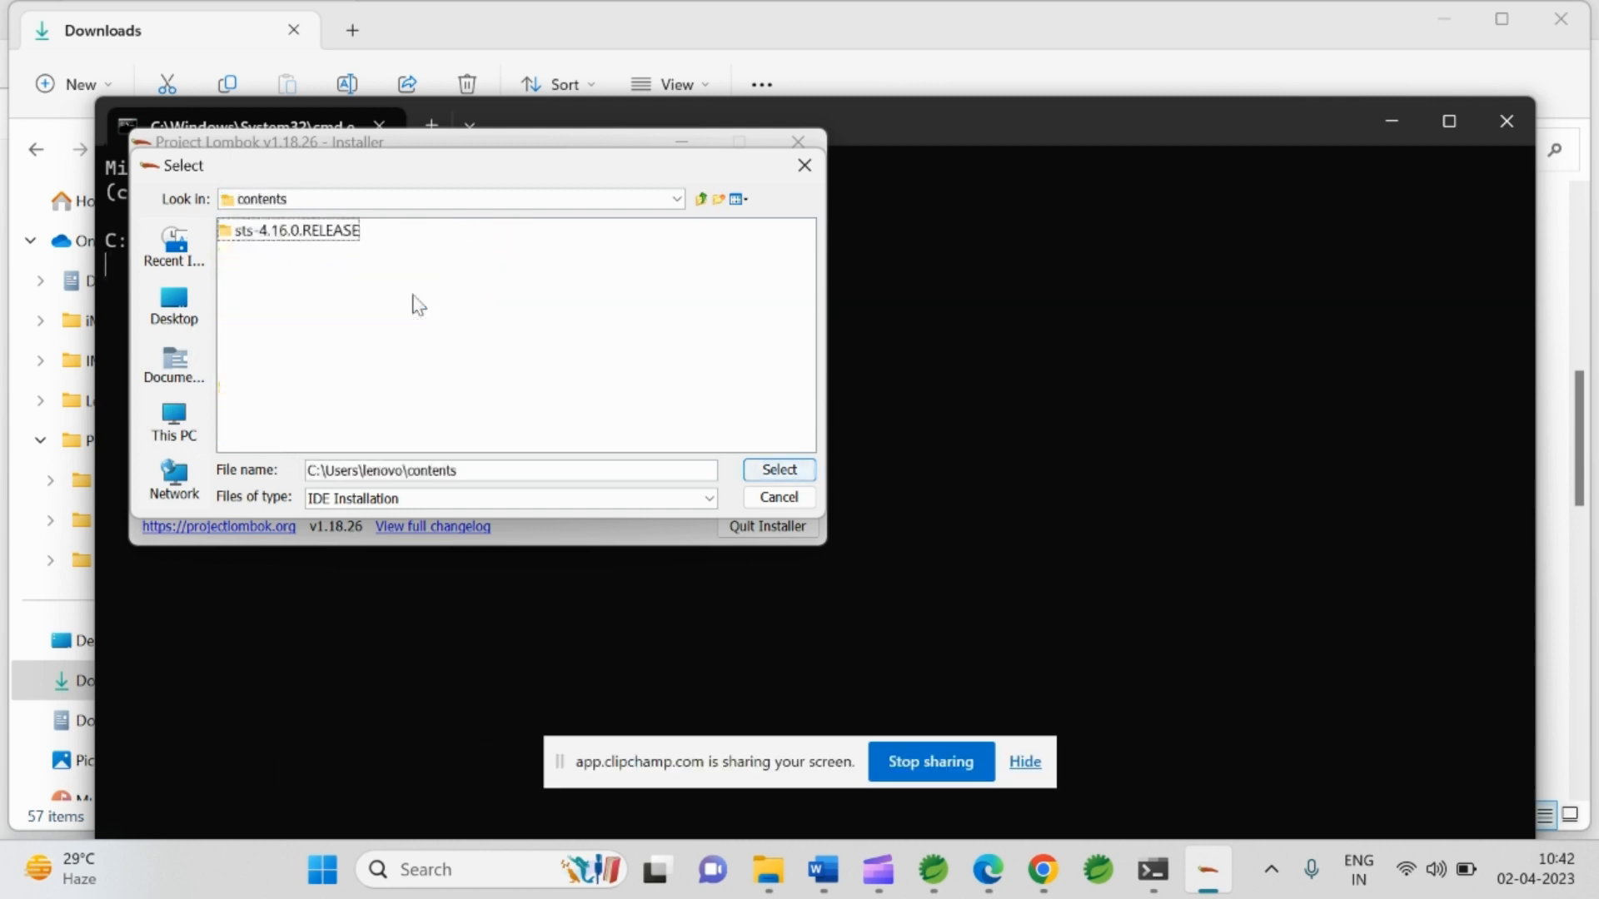
pyautogui.doubleClick(297, 230)
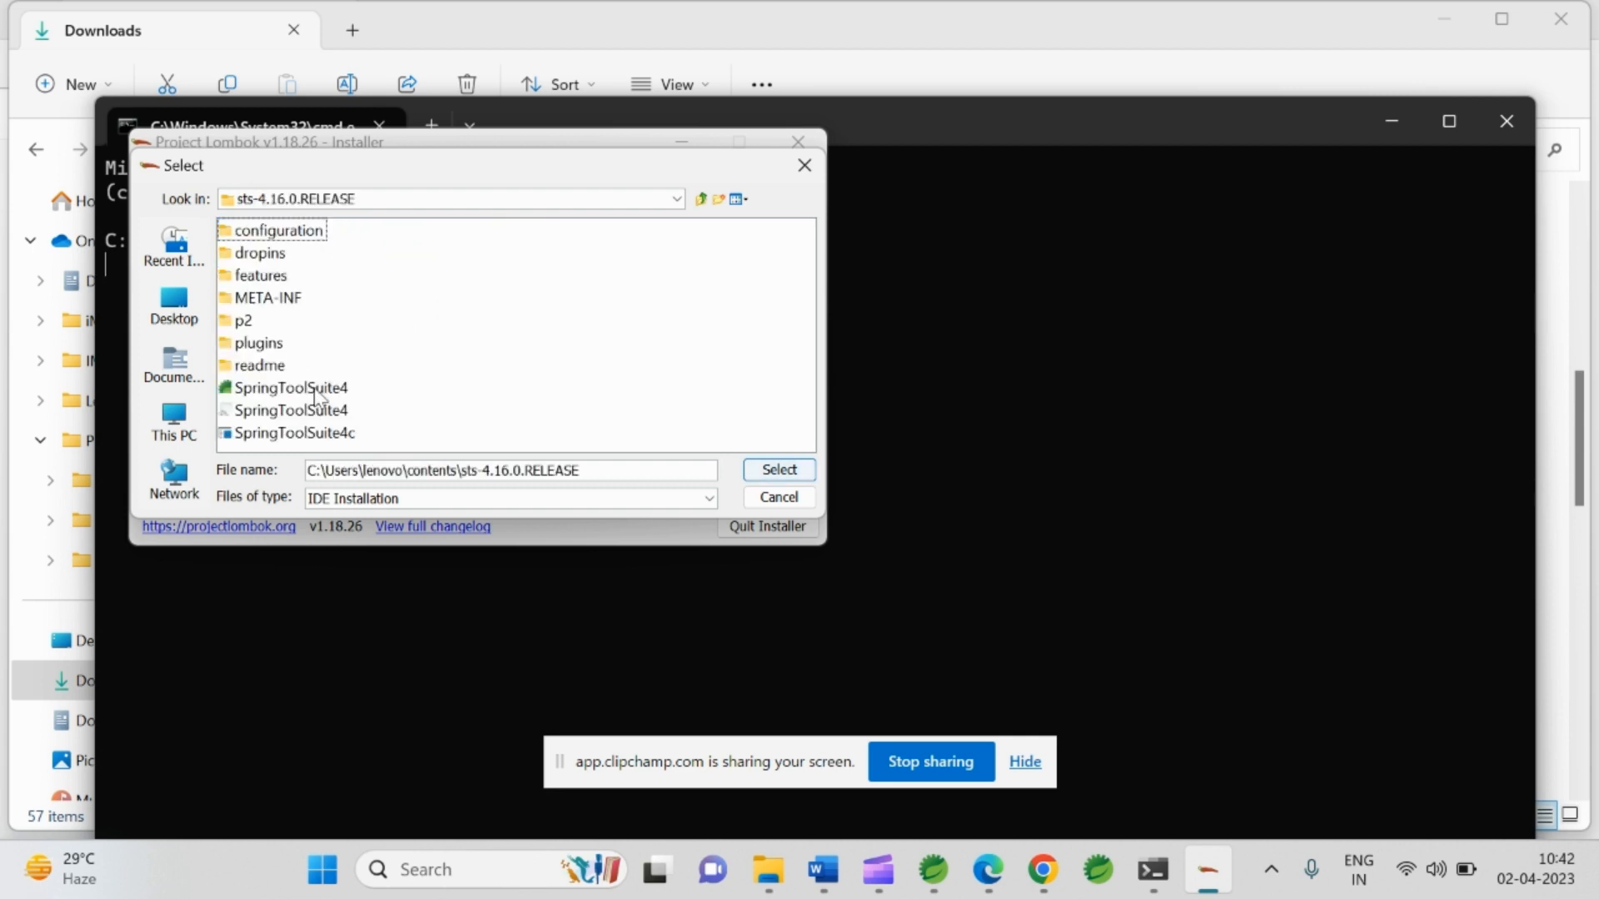
pyautogui.click(289, 388)
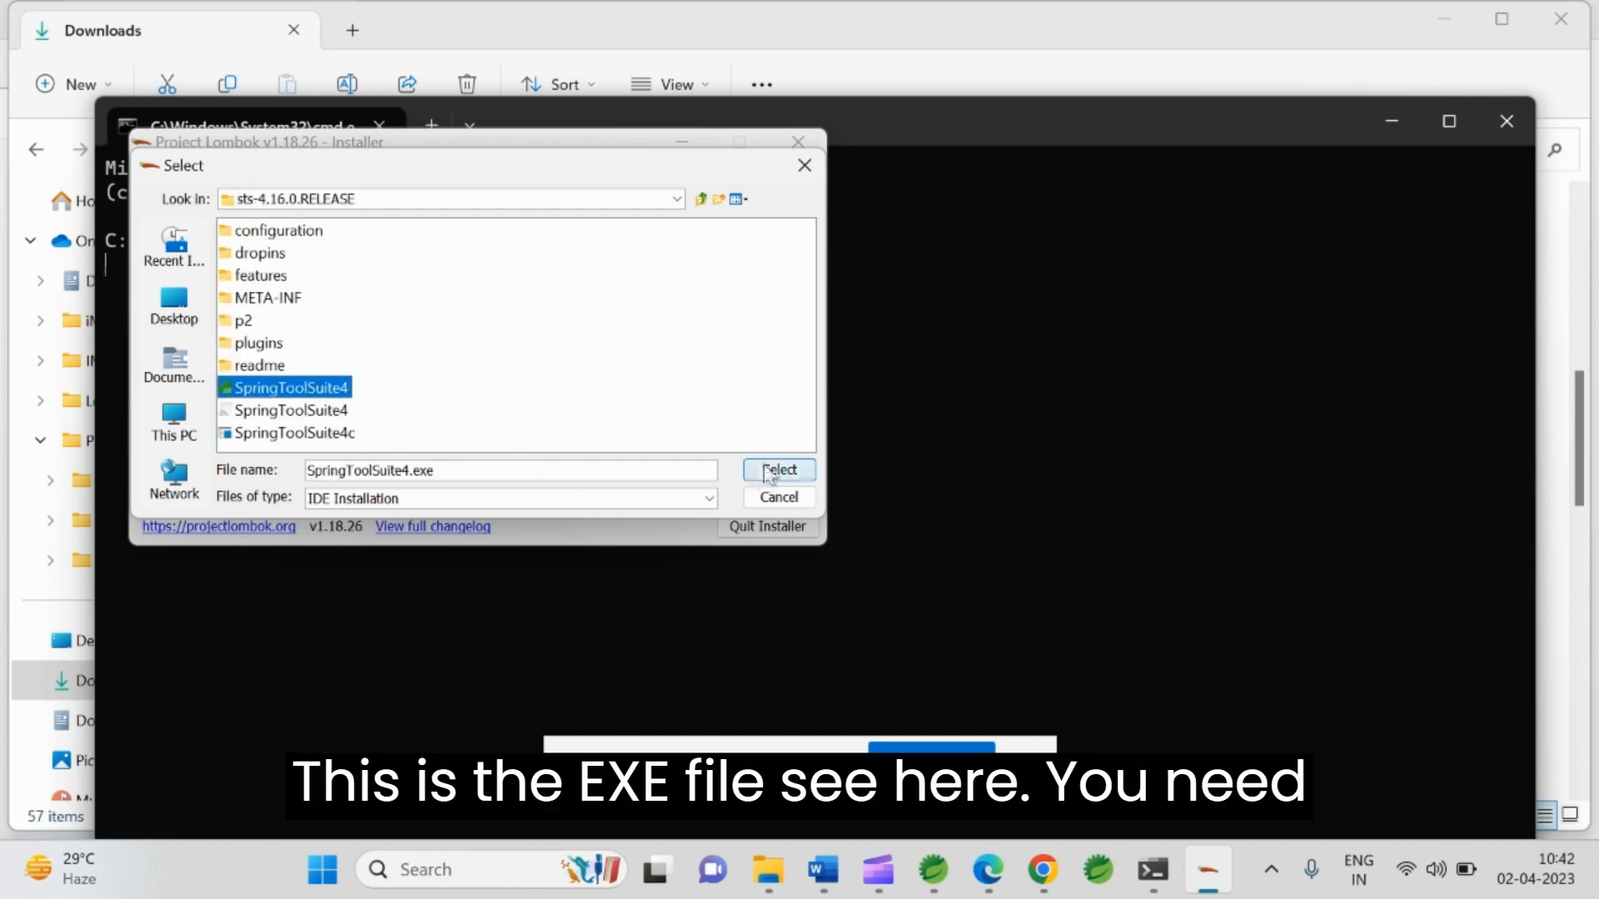
# Step: Confirm SpringToolSuite4.exe as the IDE, check it in the list and run Install / Update
pyautogui.click(777, 470)
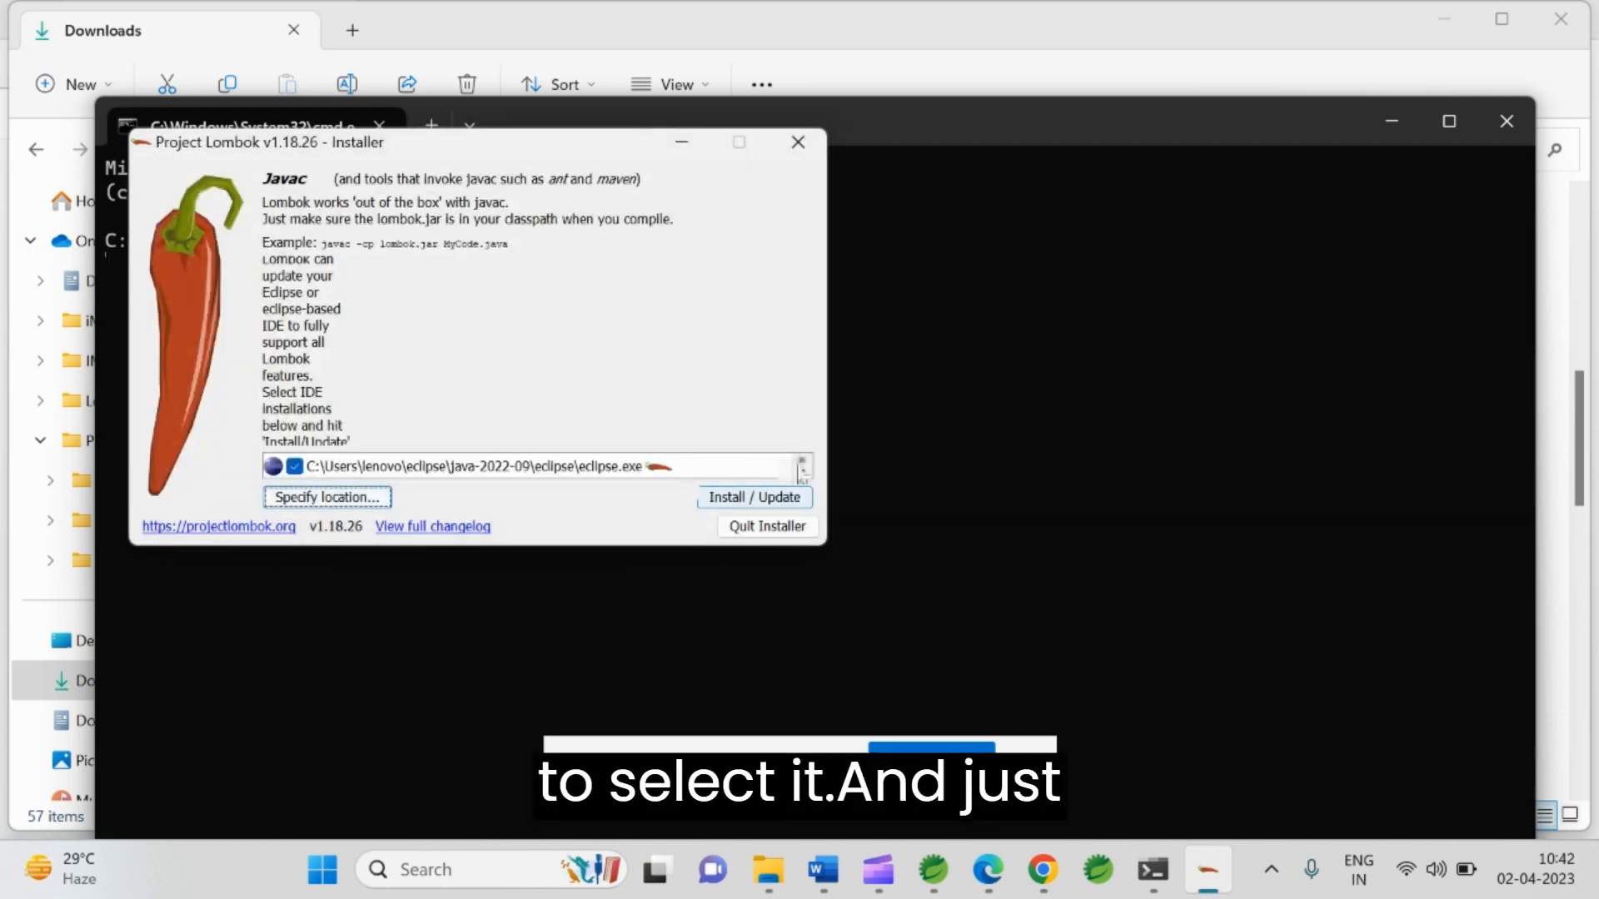
pyautogui.moveTo(804, 480)
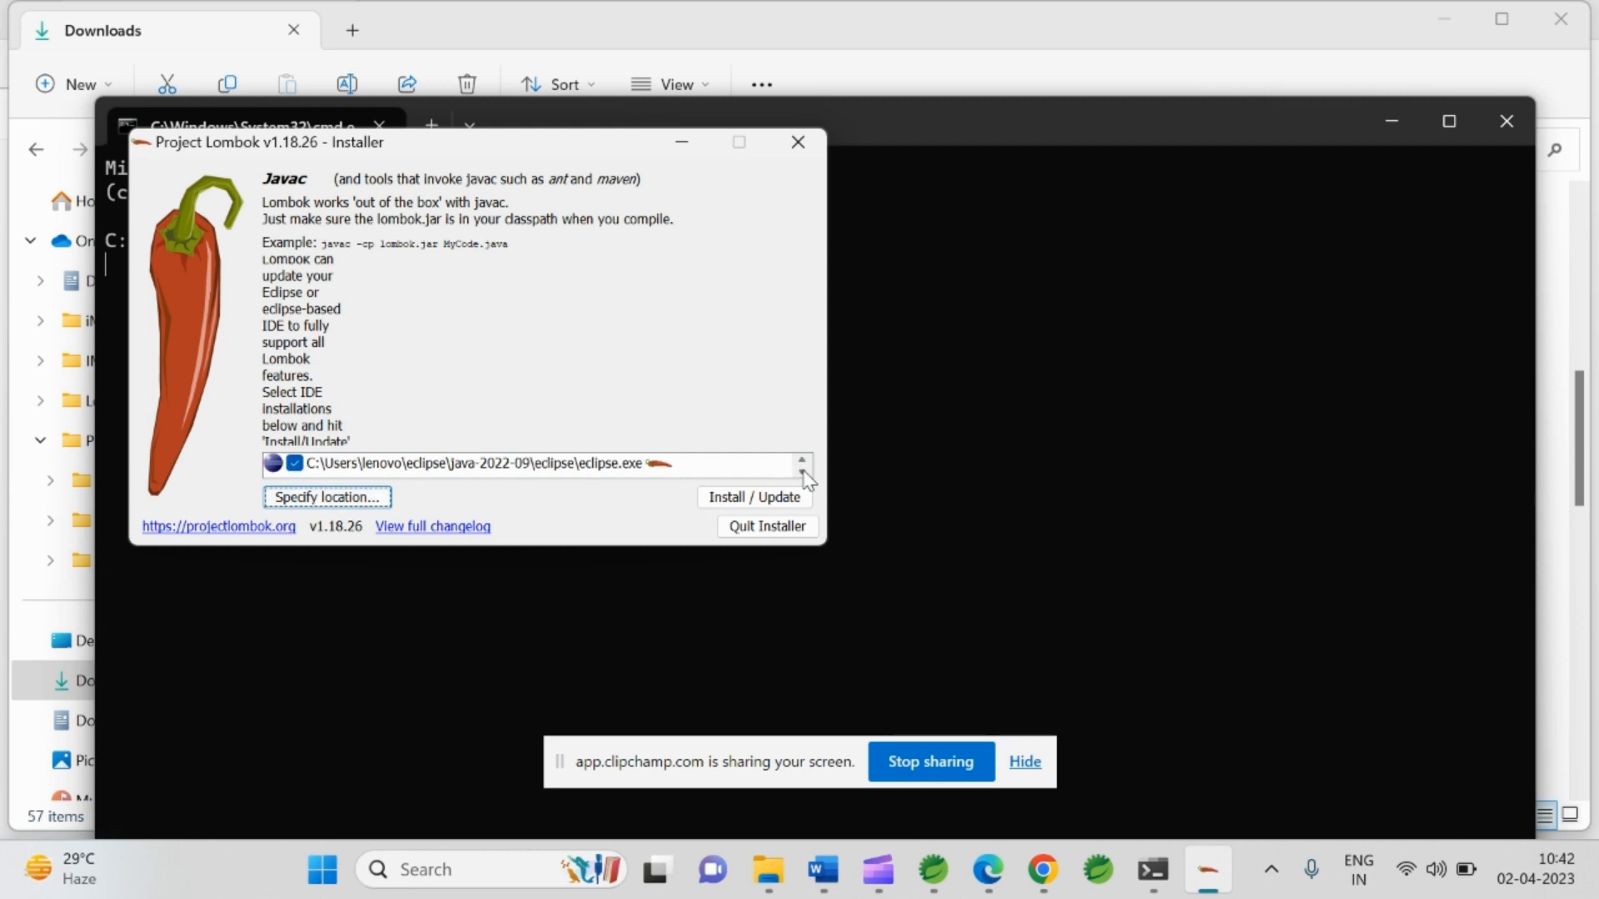
pyautogui.click(803, 467)
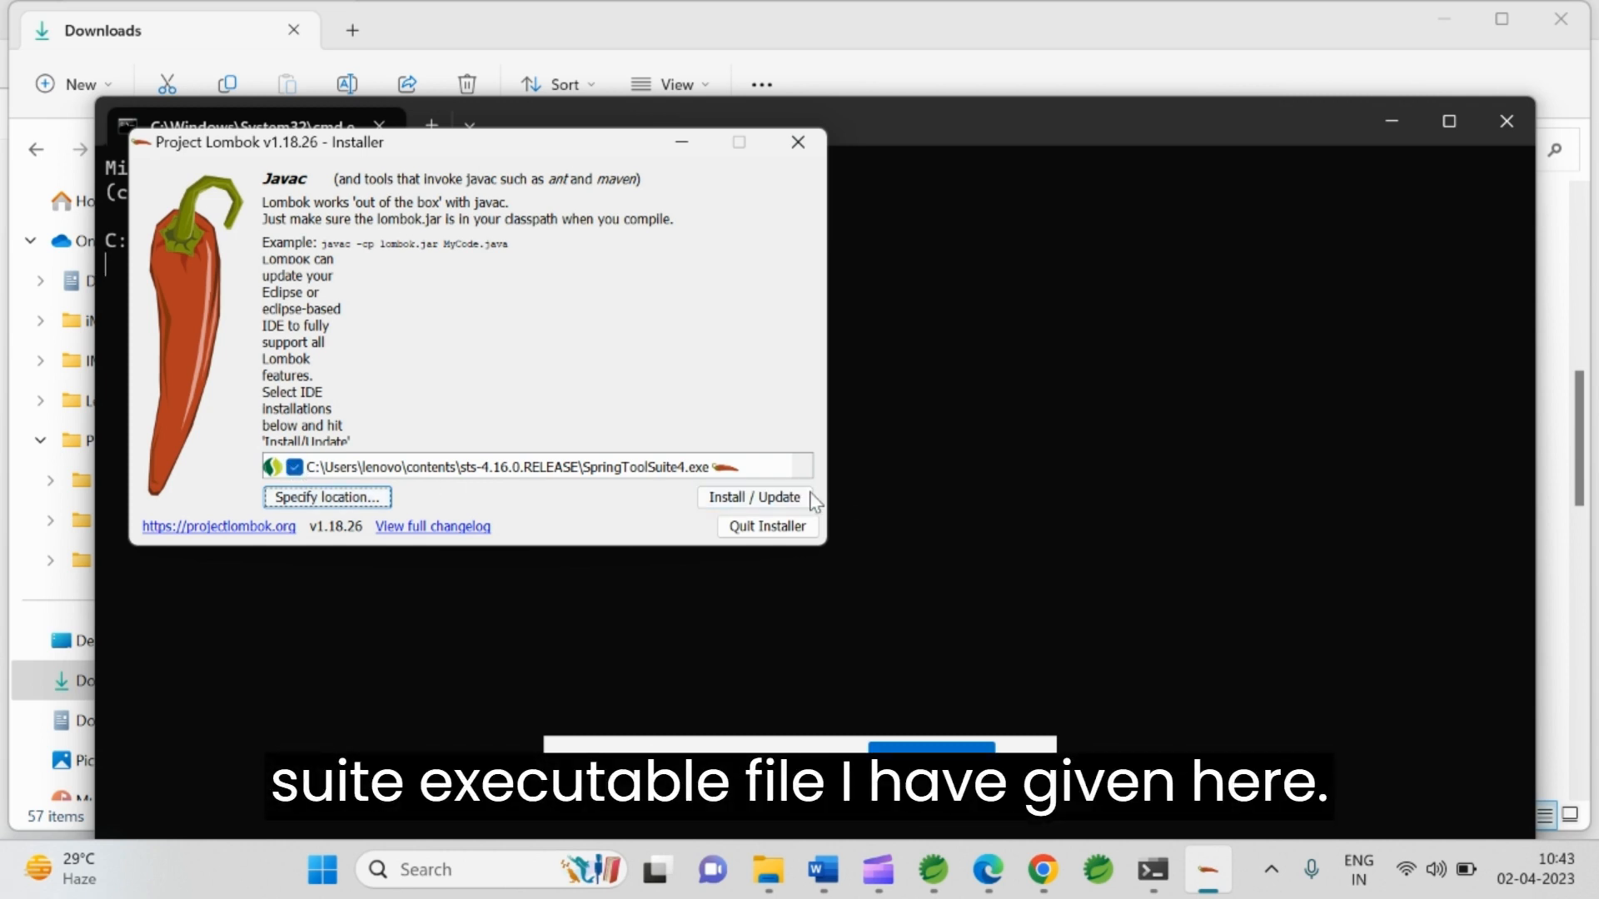
pyautogui.click(753, 498)
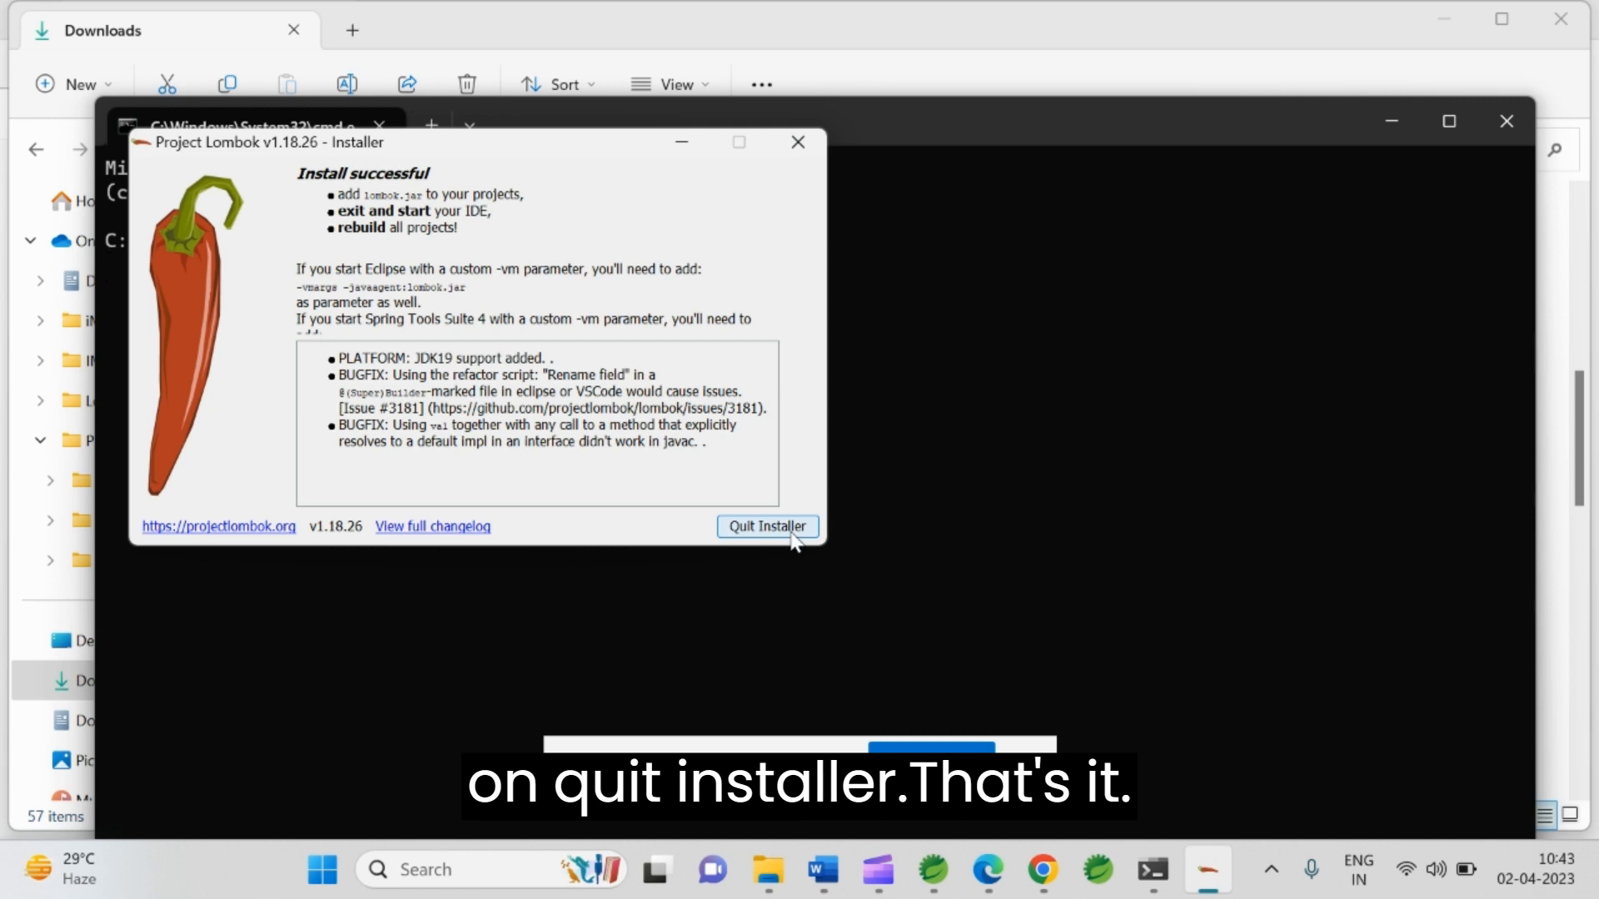
# Step: Quit the Project Lombok Installer after the successful install
pyautogui.click(766, 526)
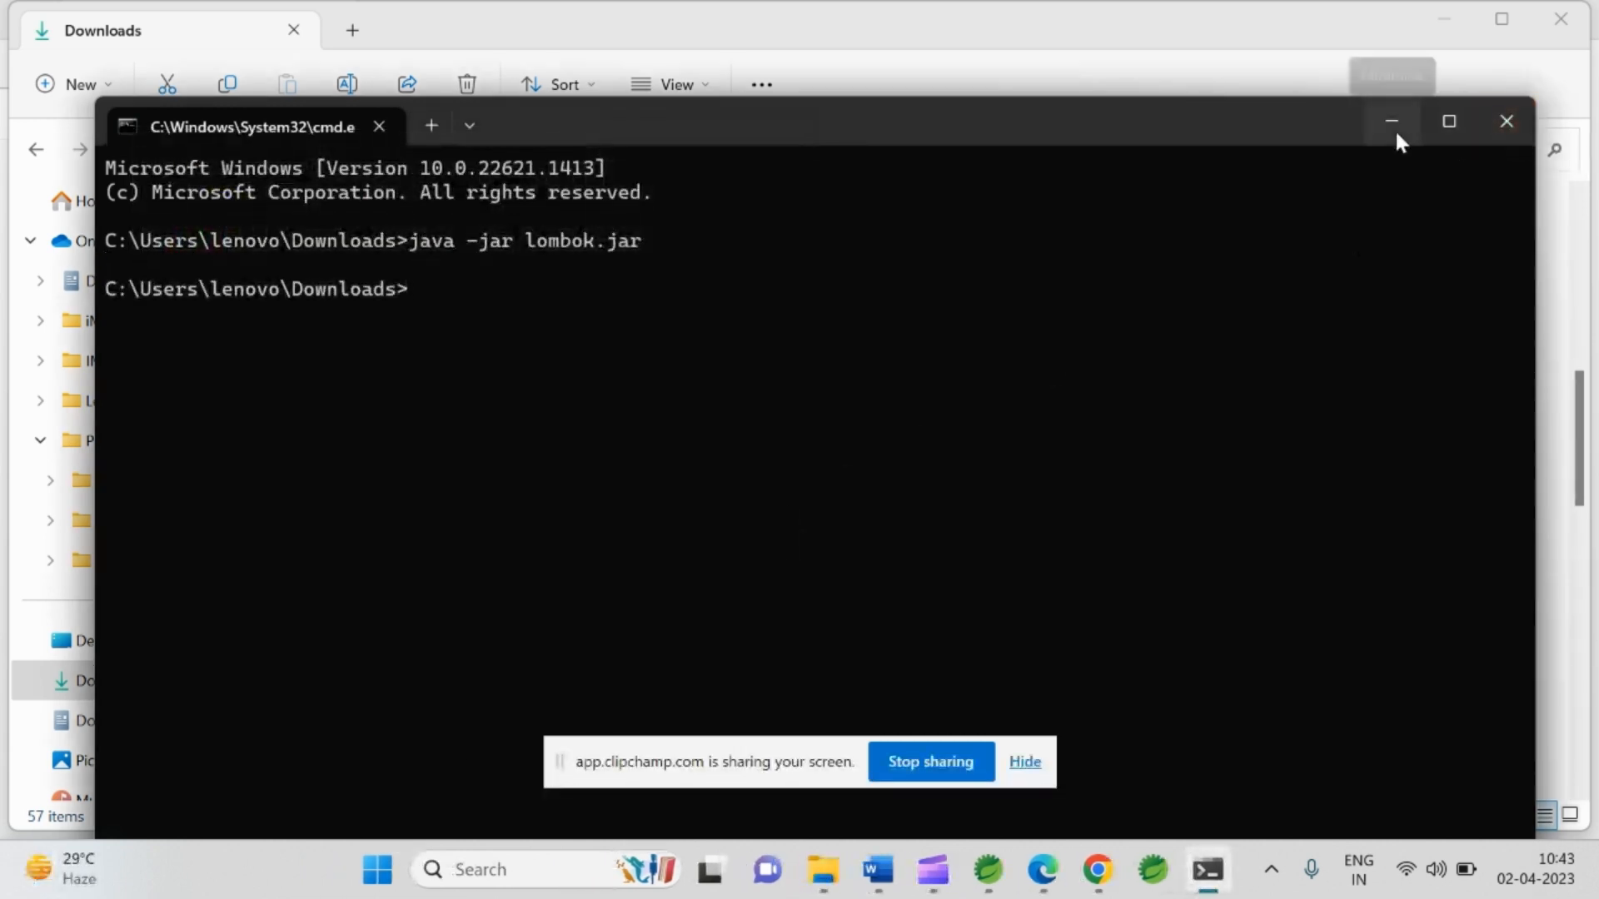
pyautogui.moveTo(1391, 120)
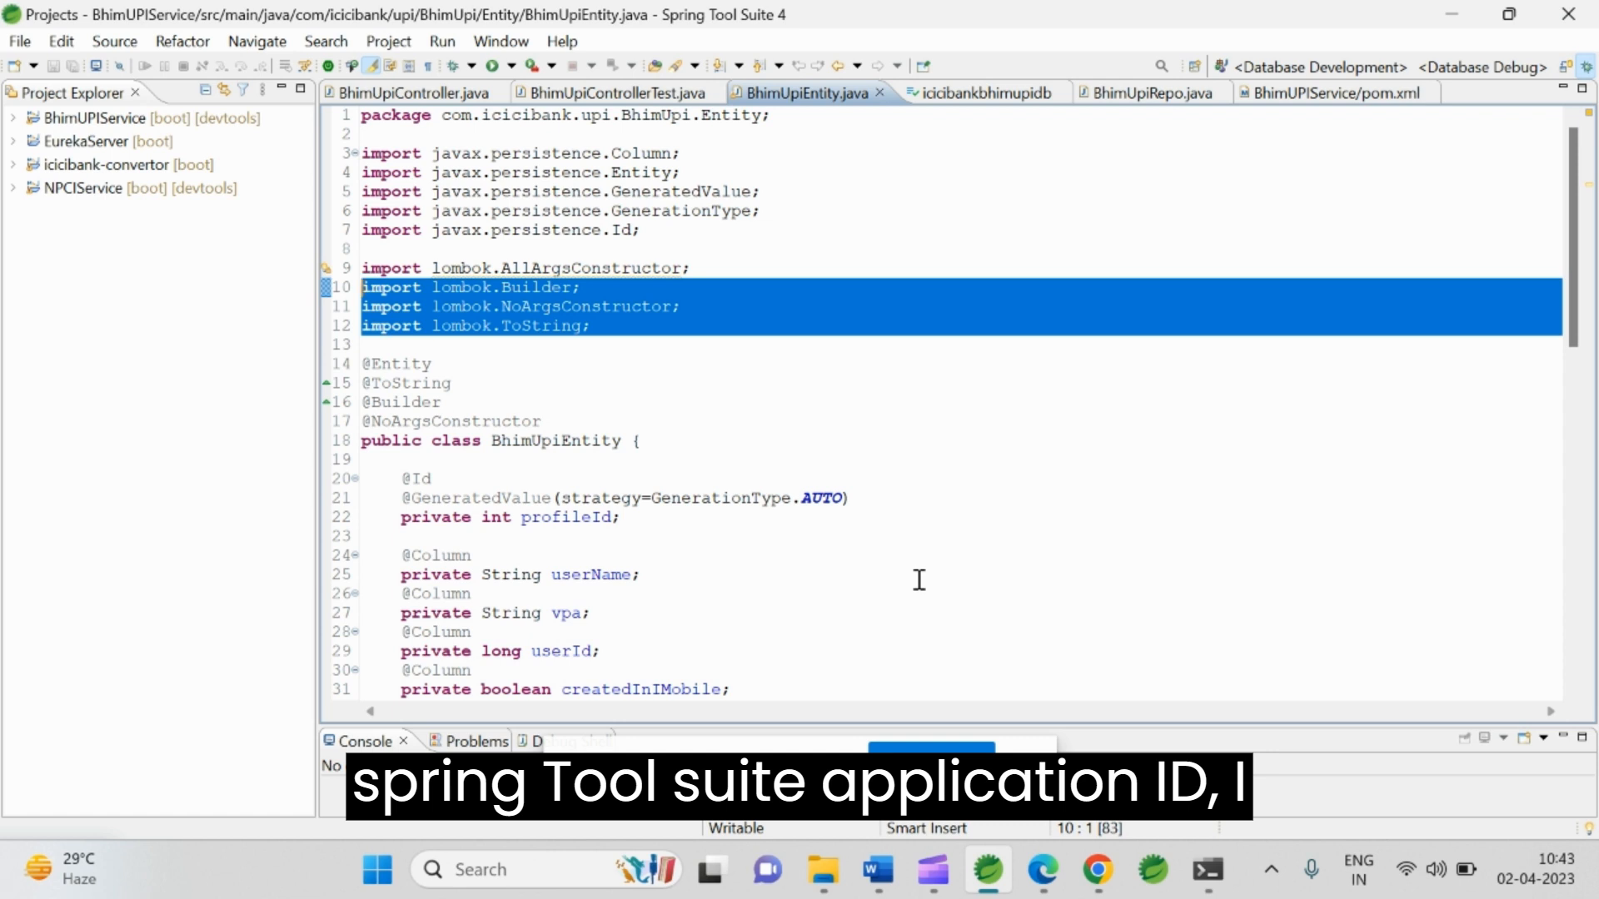
pyautogui.moveTo(1201, 210)
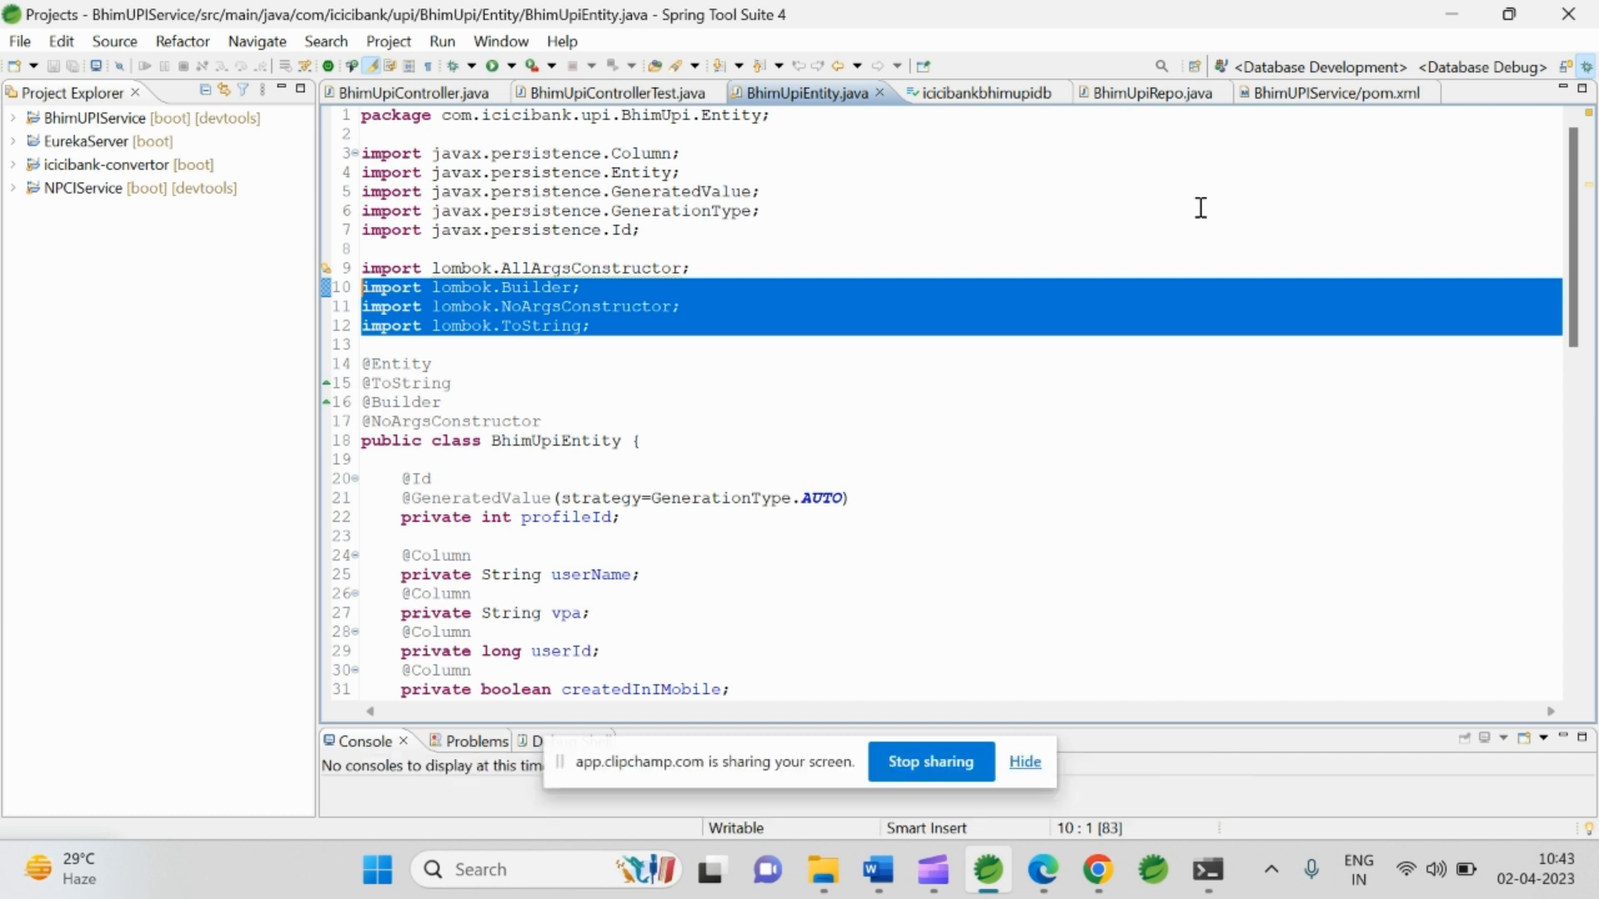
pyautogui.moveTo(1291, 106)
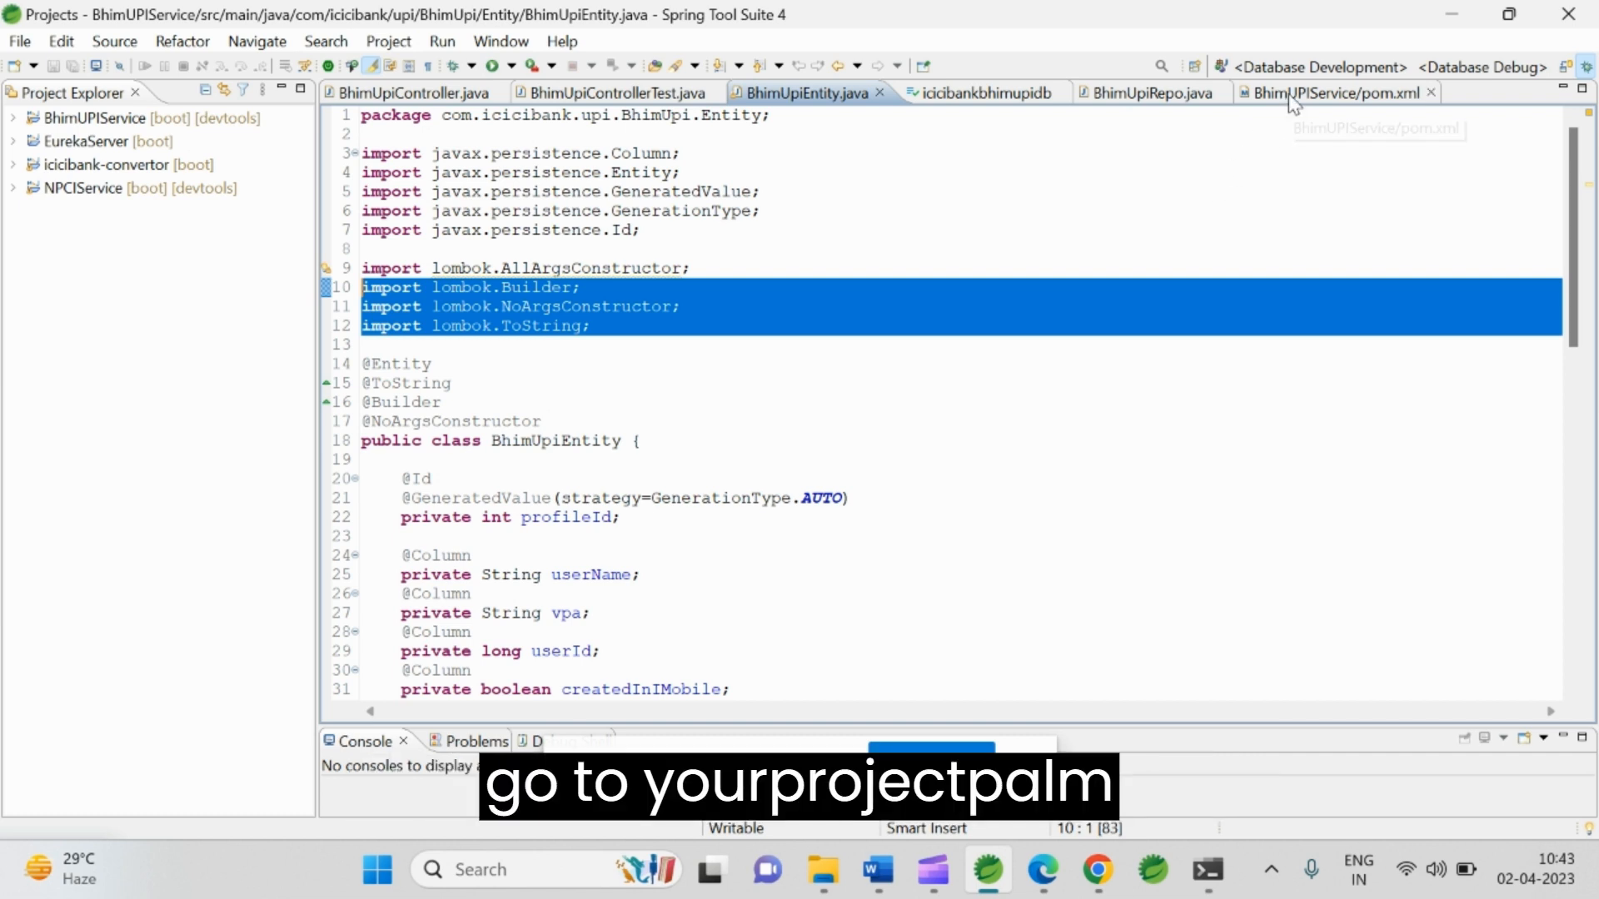
# Step: Show the org.projectlombok 1.18.26 provided-scope dependency in BhimUPIService pom.xml and select it
pyautogui.click(1338, 91)
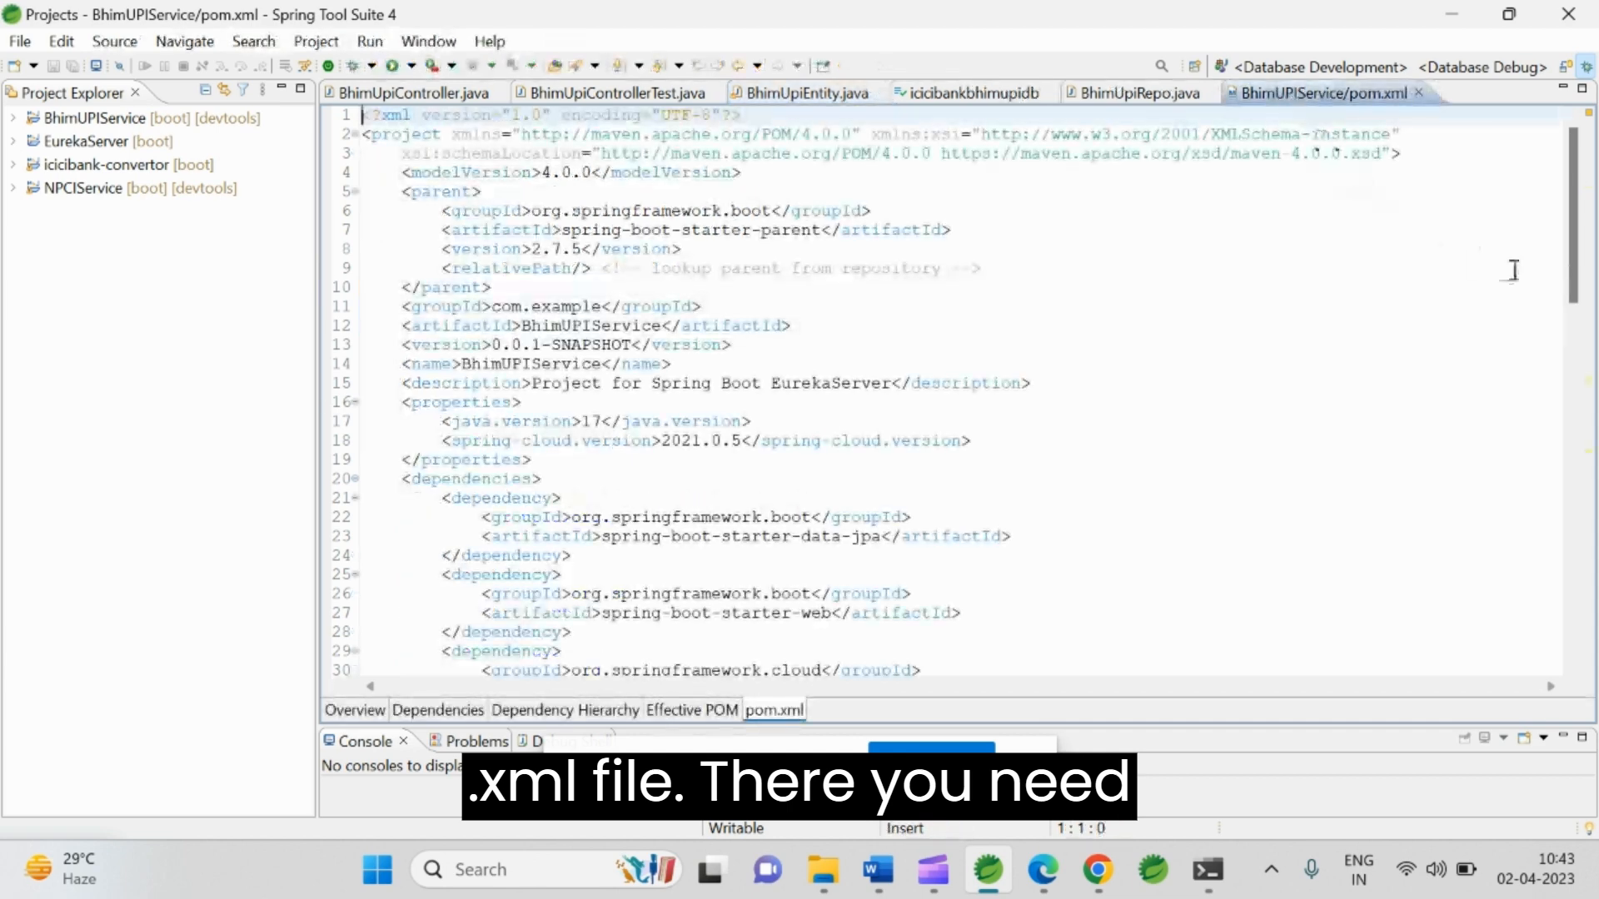
pyautogui.scroll(-3)
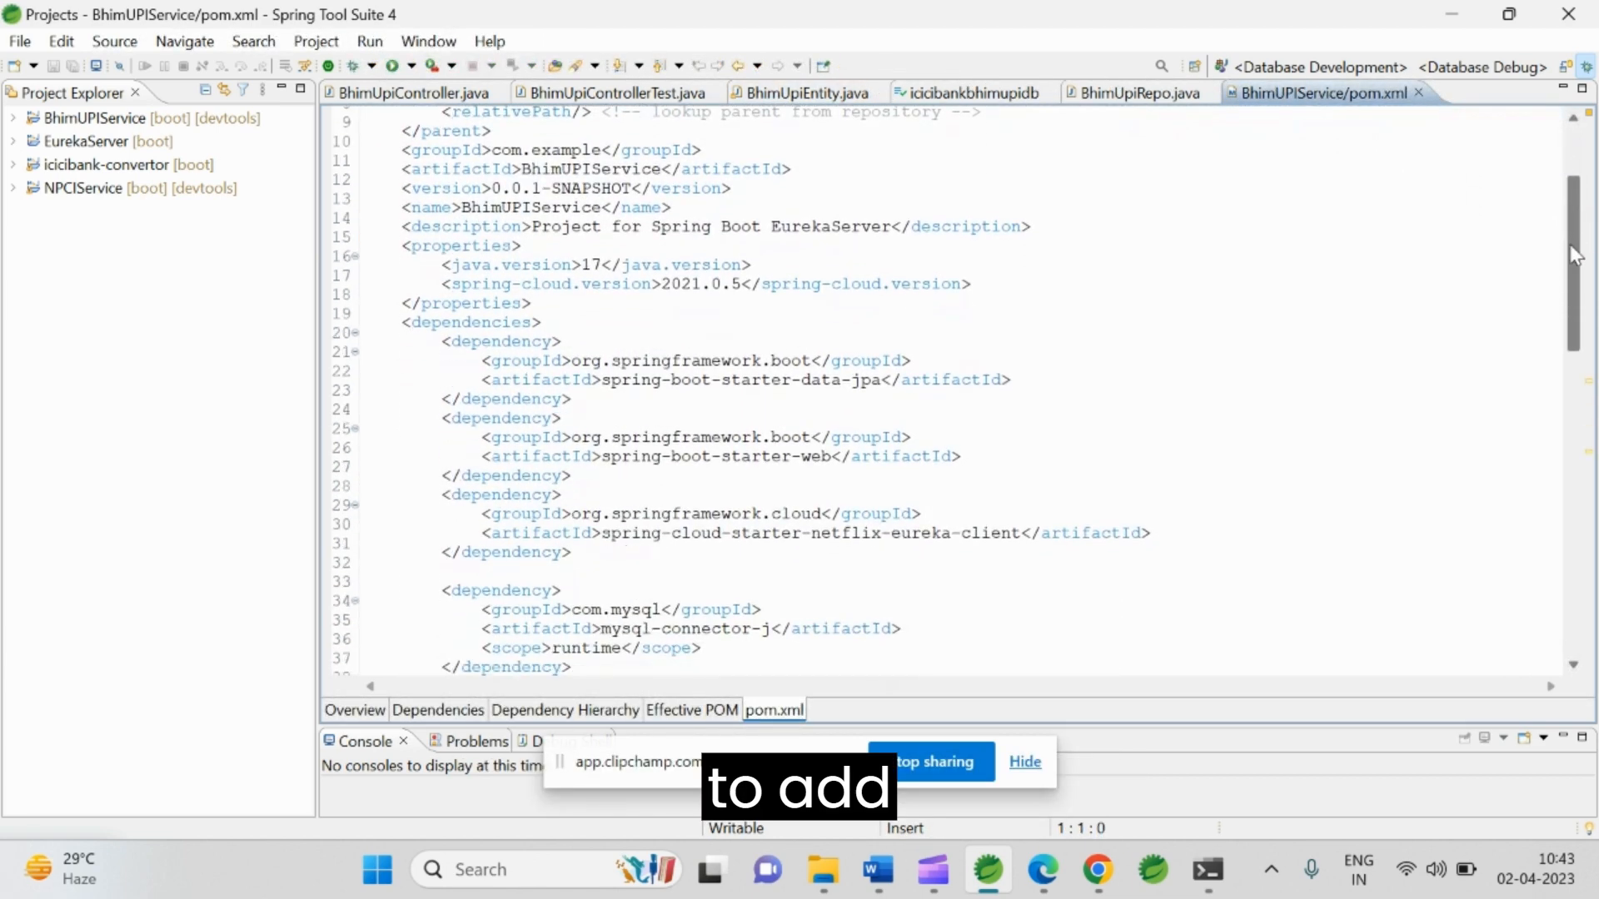
pyautogui.scroll(-3)
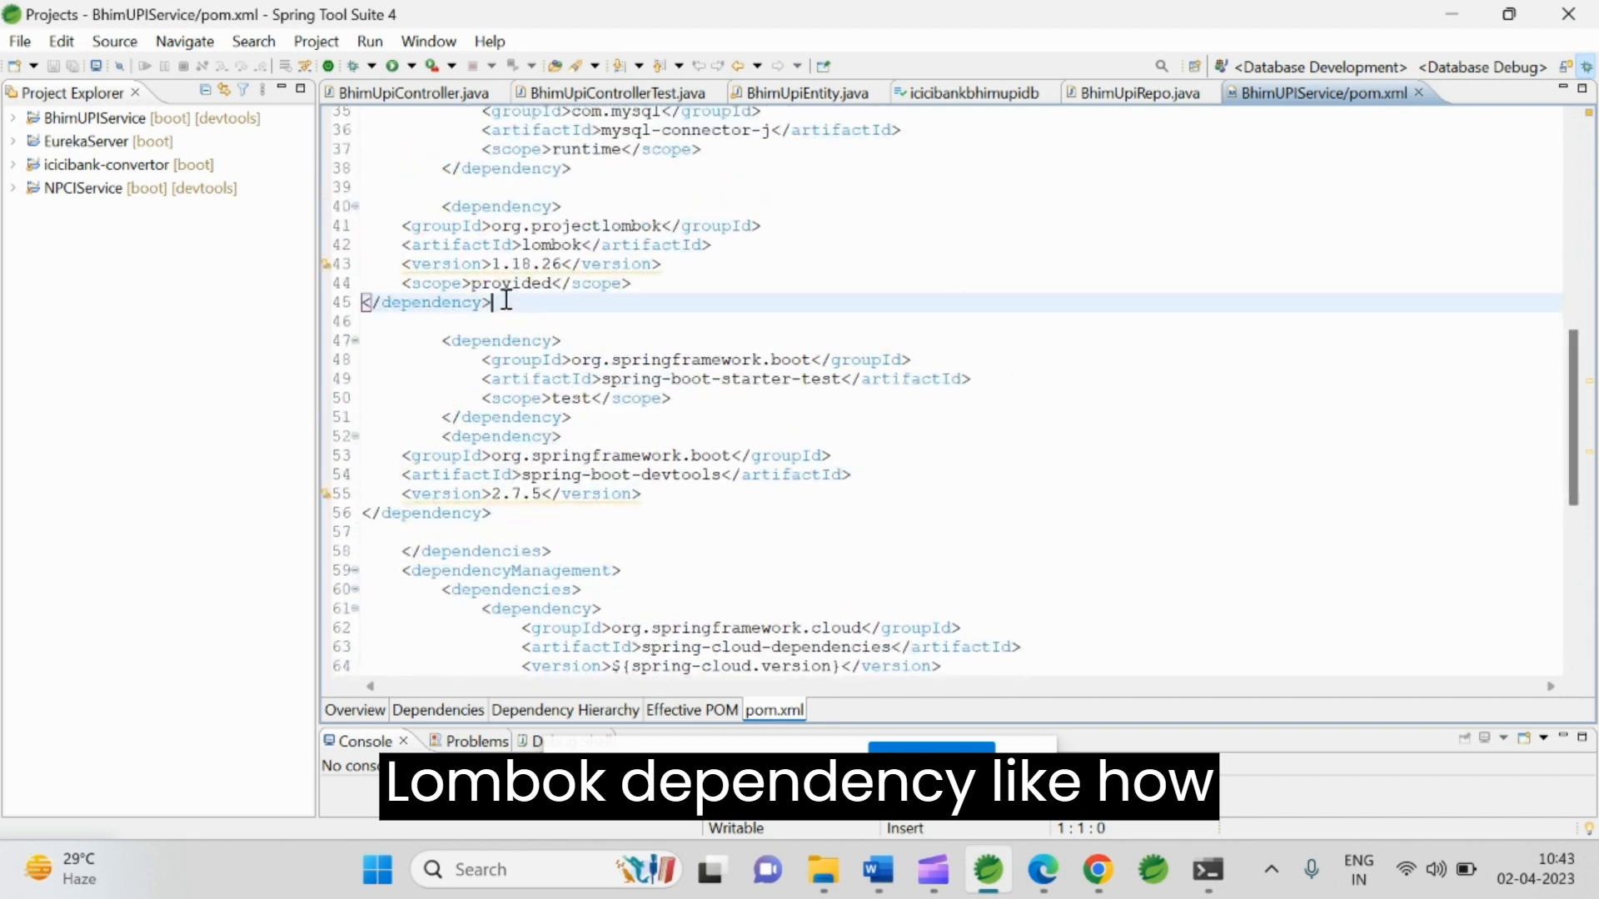
pyautogui.moveTo(495, 302); pyautogui.dragTo(402, 206)
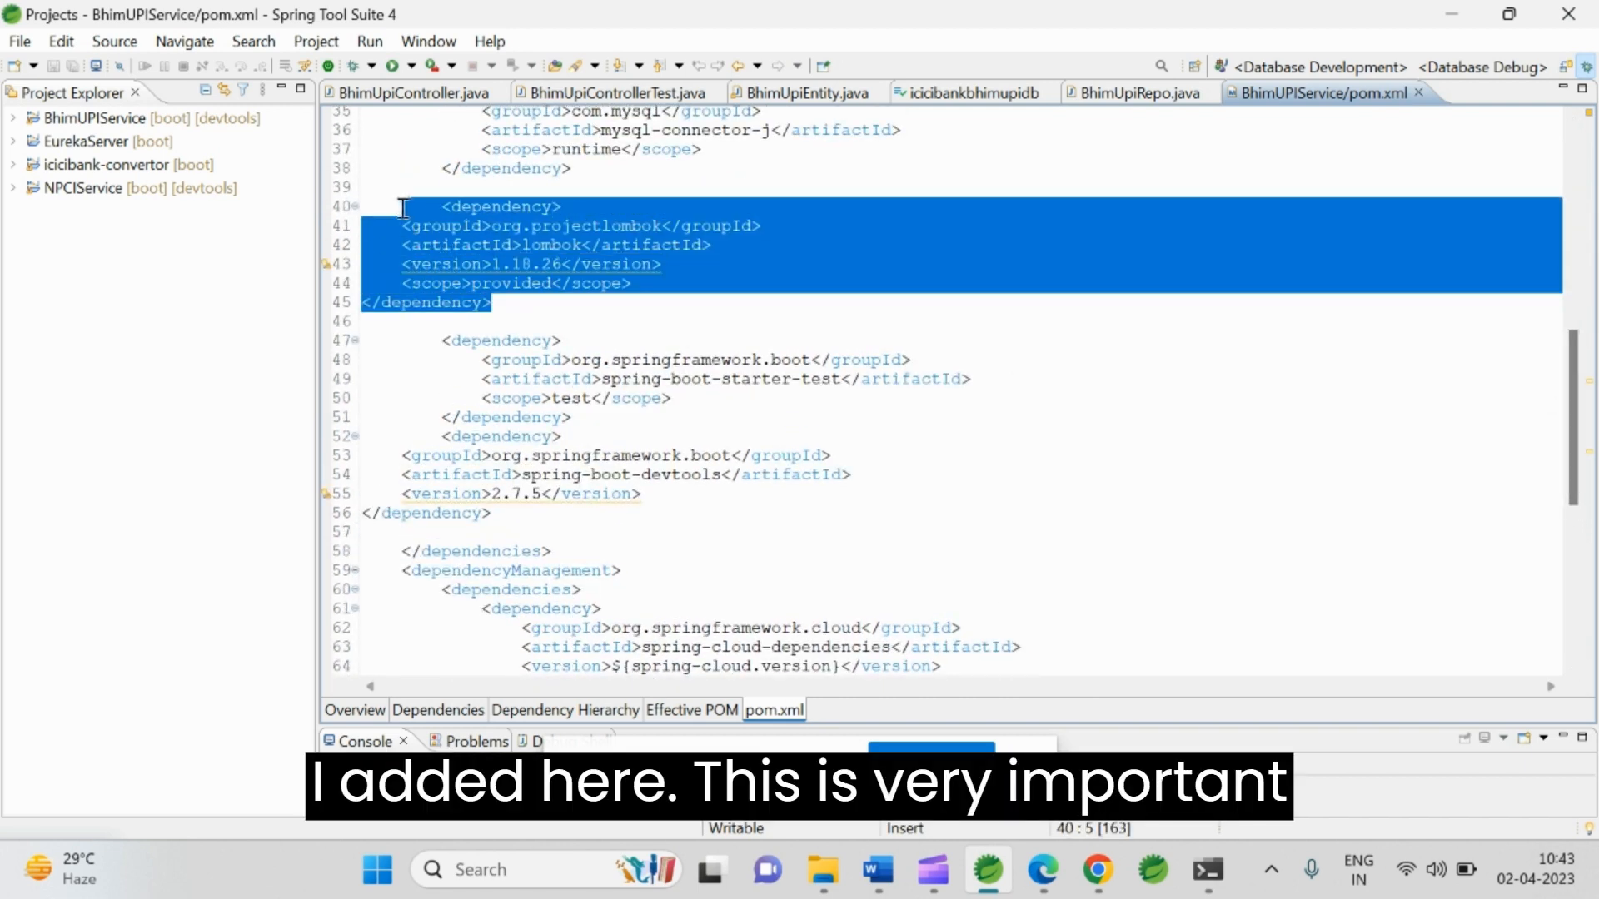